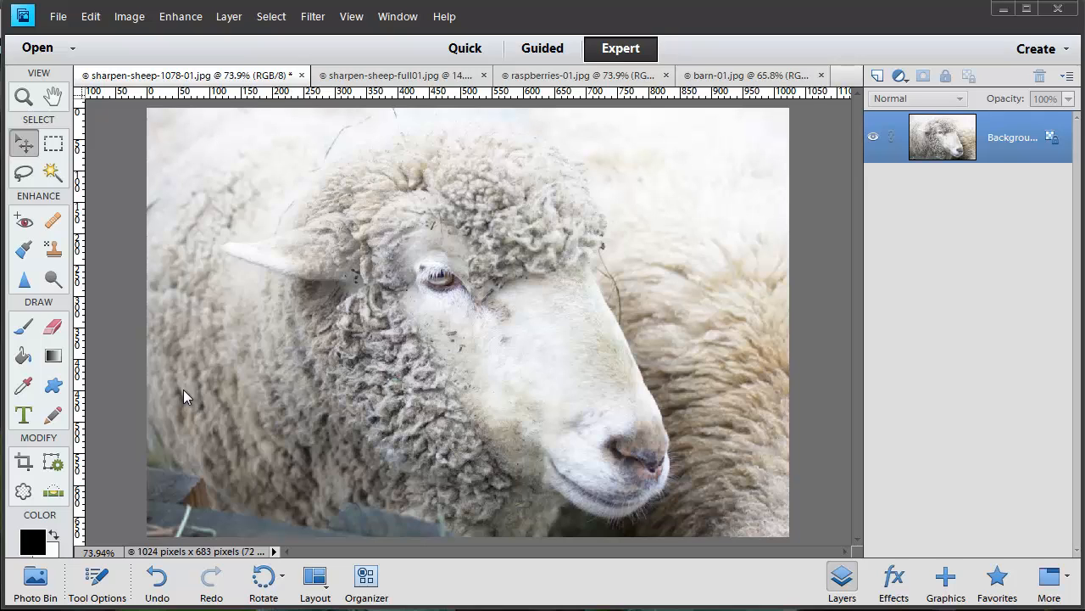
{"action": "mouse_move", "coordinate": [738, 190]}
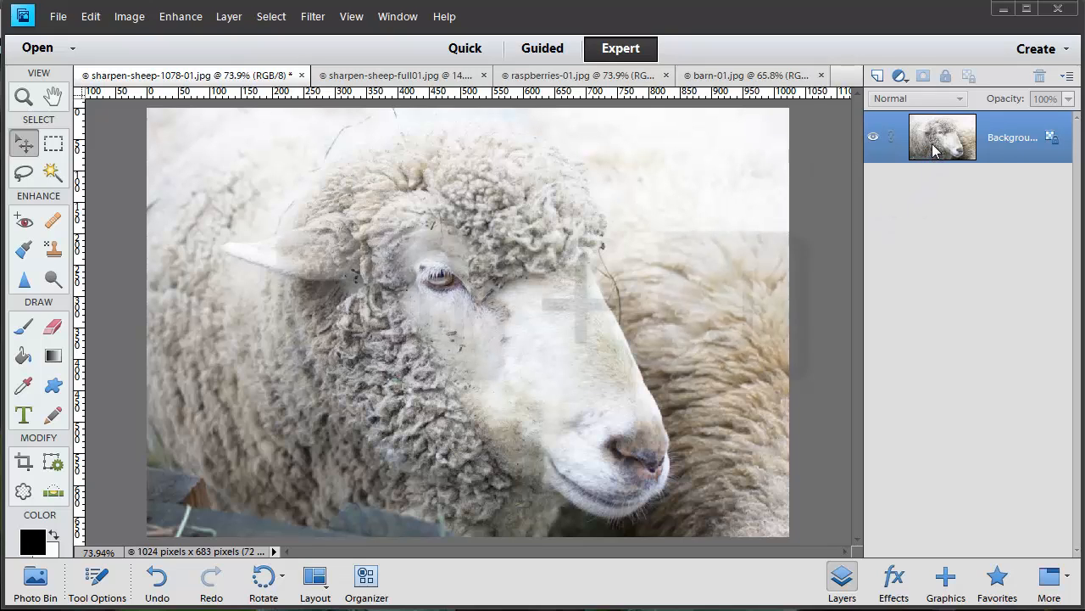
Duplicate the sheep photo's Background layer into Layer 1 with Ctrl+J
{"action": "key", "text": "Ctrl+j"}
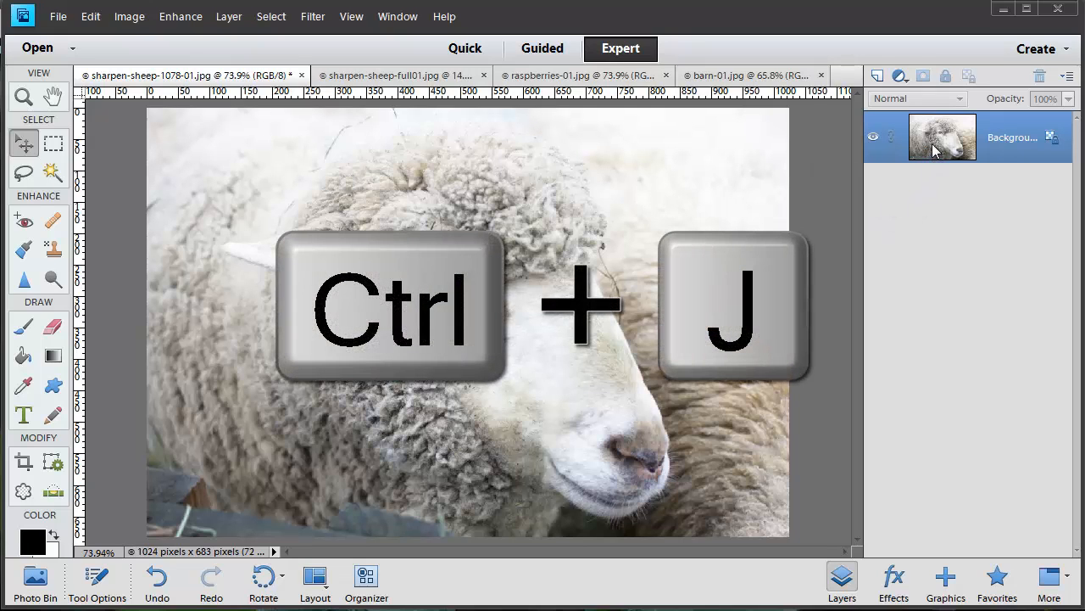
{"action": "mouse_move", "coordinate": [926, 136]}
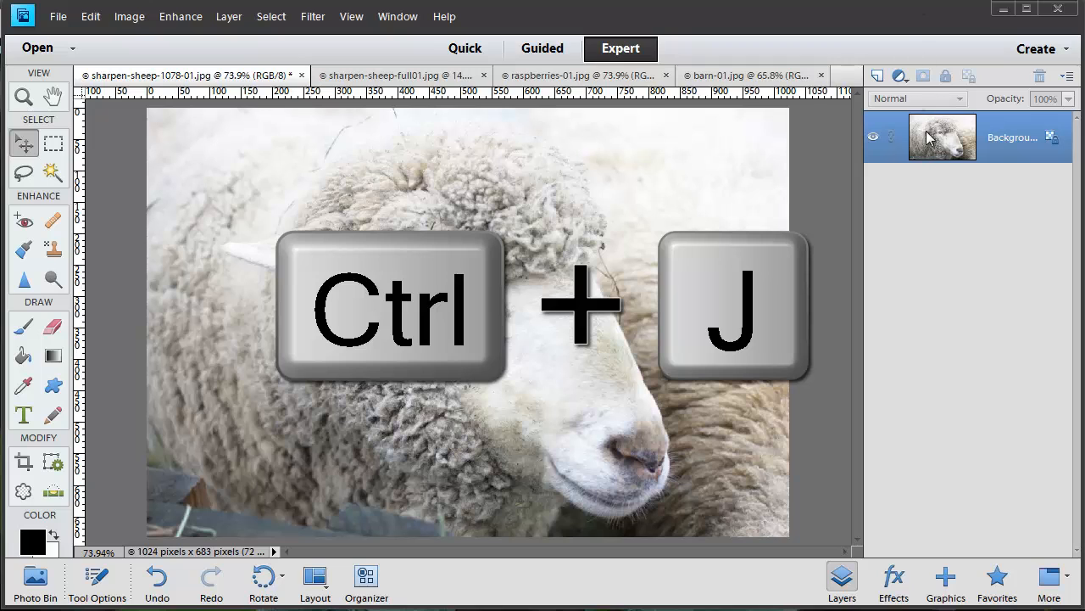
{"action": "key", "text": "Ctrl+j"}
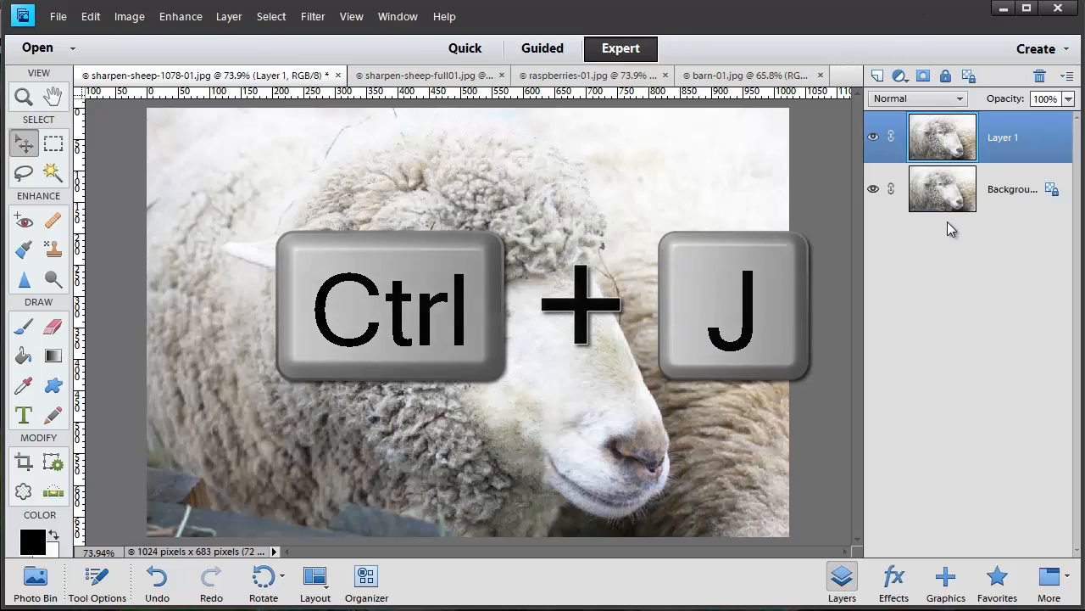
{"action": "key", "text": "ctrl+j"}
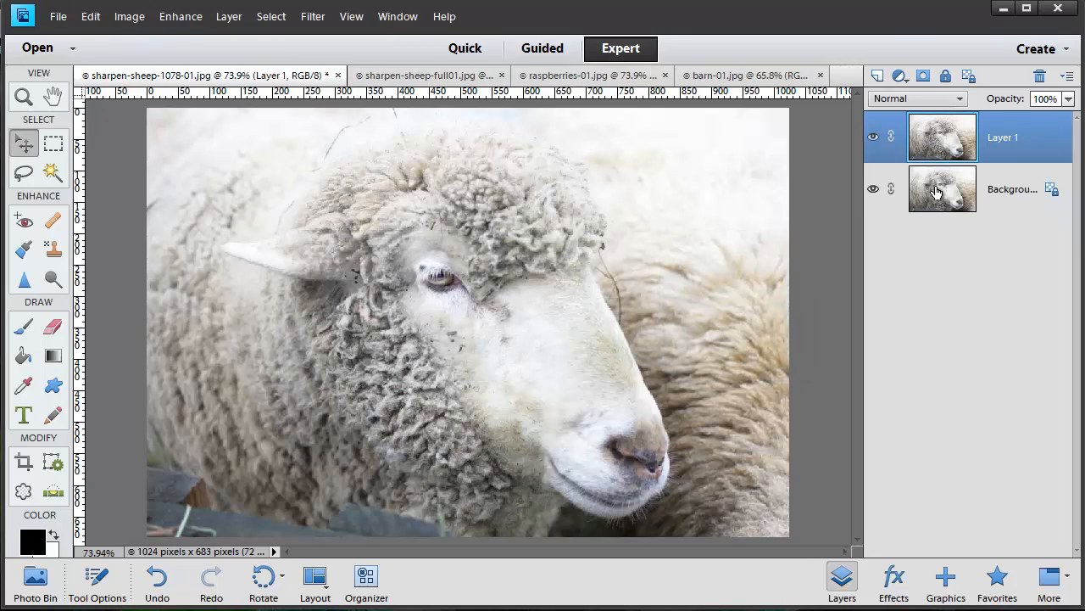
{"action": "mouse_move", "coordinate": [953, 144]}
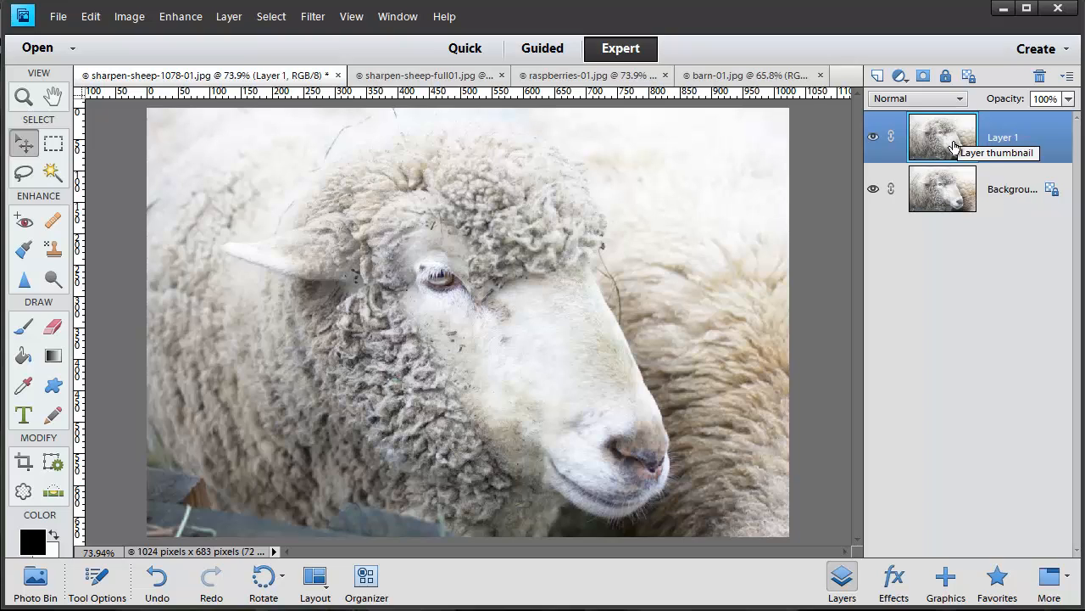
{"action": "mouse_move", "coordinate": [970, 183]}
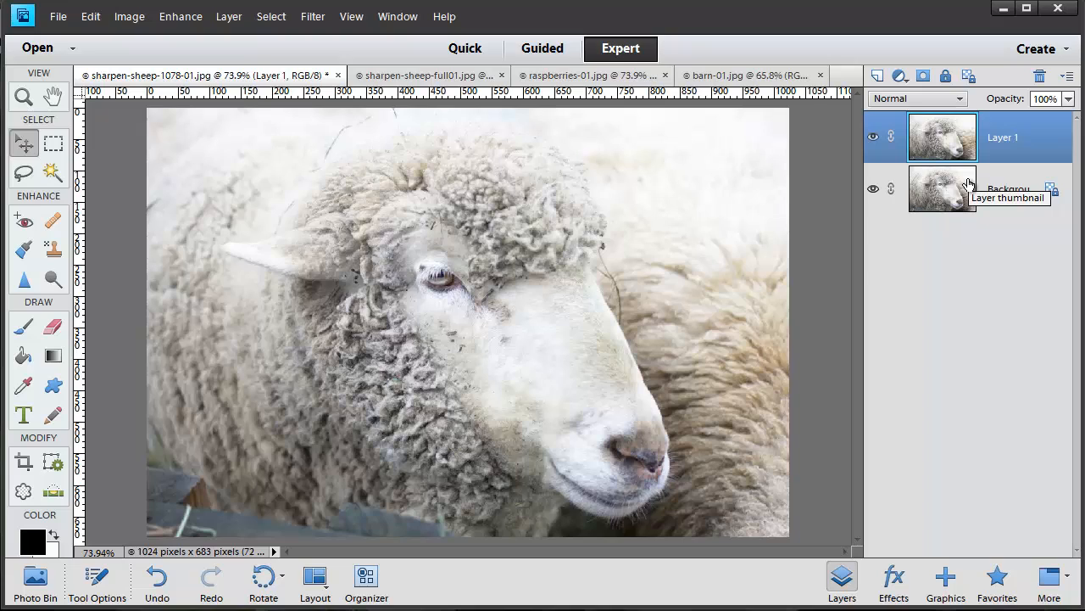
{"action": "mouse_move", "coordinate": [902, 188]}
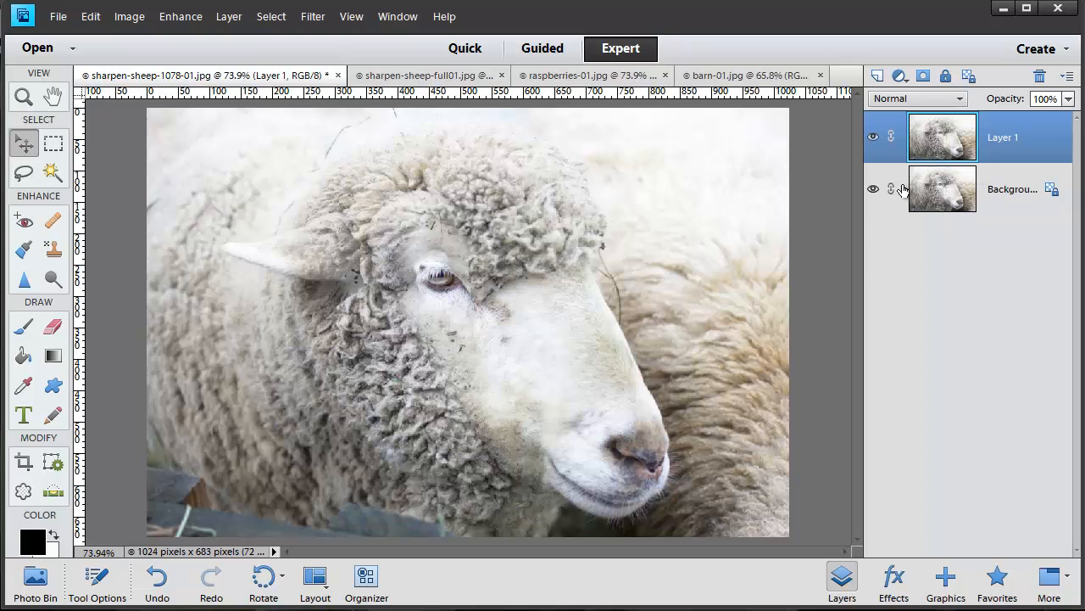
{"action": "mouse_move", "coordinate": [936, 136]}
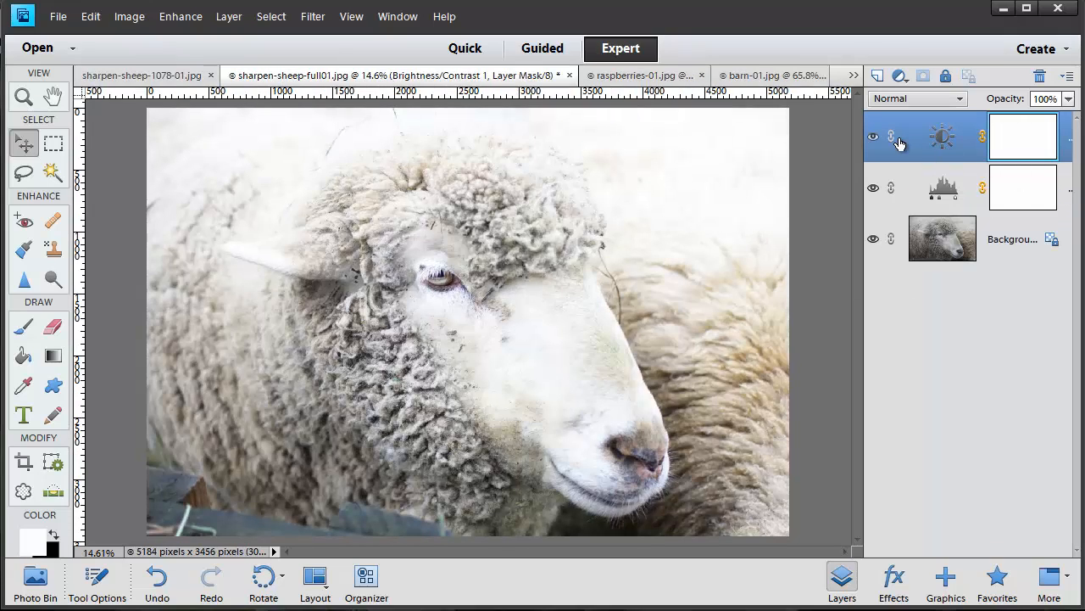
{"action": "mouse_move", "coordinate": [923, 139]}
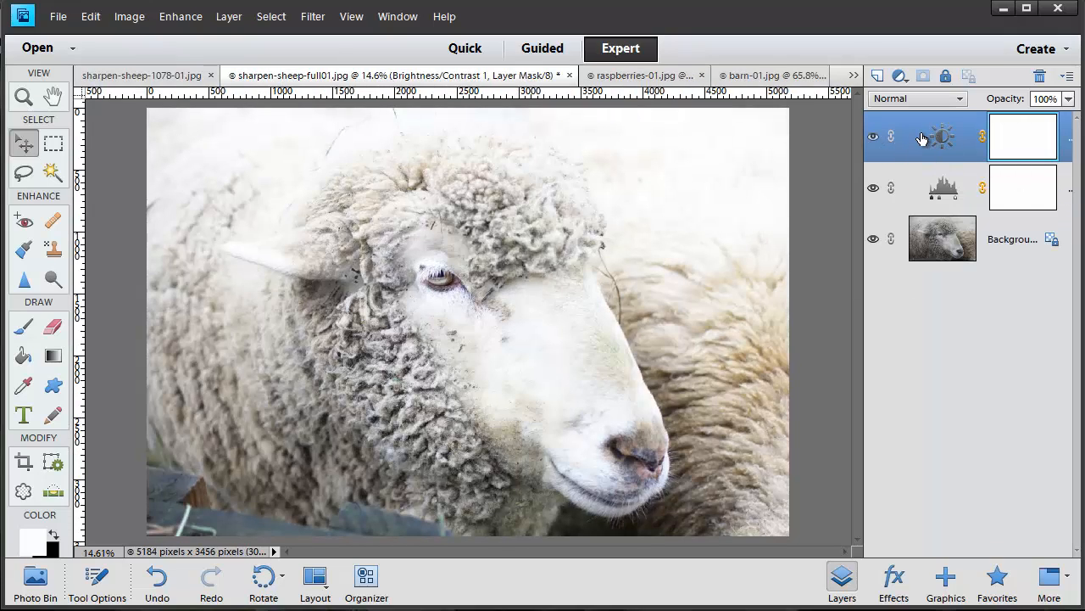
{"action": "mouse_move", "coordinate": [941, 135]}
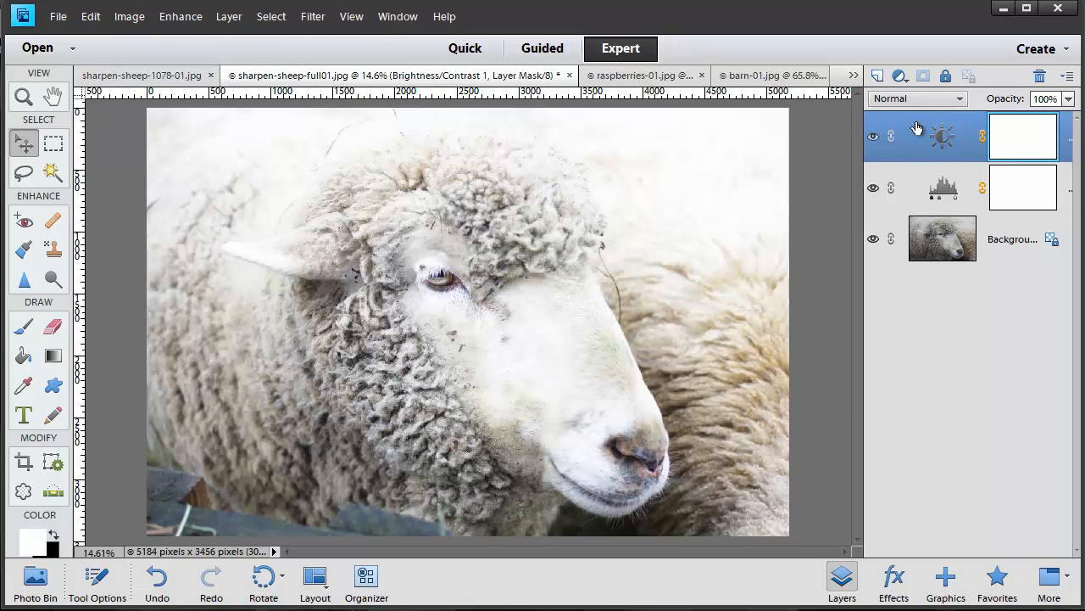
Stamp all visible layers of the full-size sheep photo into a merged Layer 1
{"action": "key", "text": "Ctrl+Shift+Alt+E"}
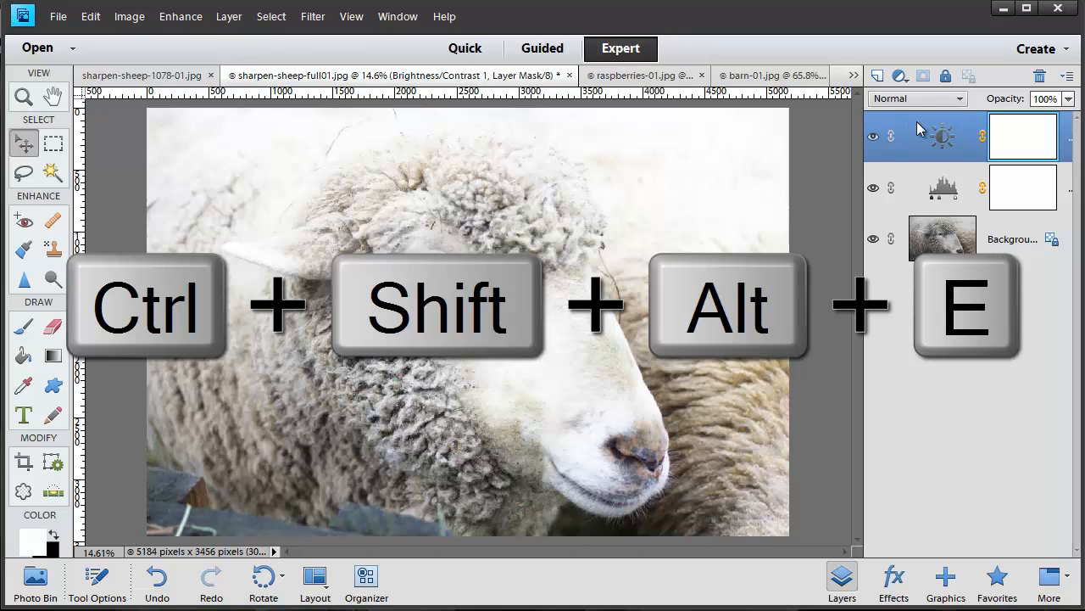
{"action": "key", "text": "ctrl+shift+alt+e"}
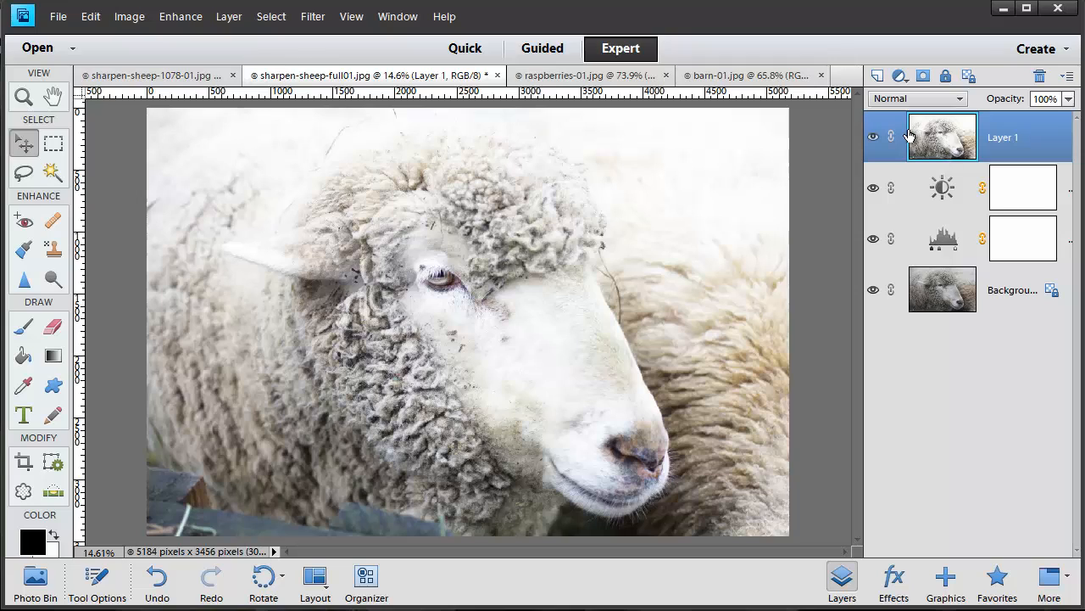
{"action": "mouse_move", "coordinate": [940, 141]}
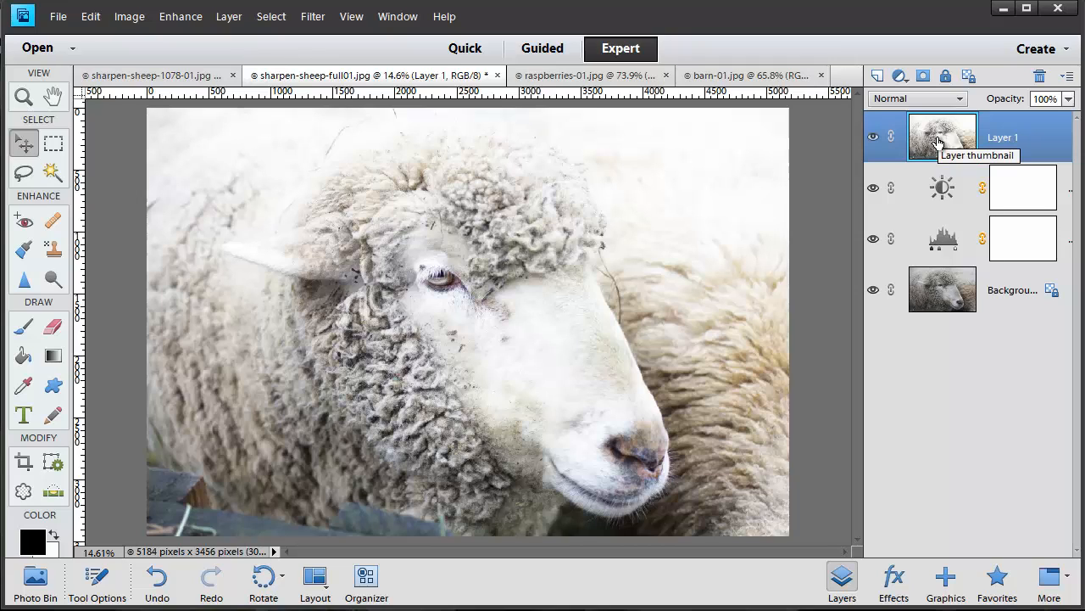
On sharpen-sheep-1078-01.jpg, rename Layer 1 to Sharpen and choose Enhance > Adjust Sharpness
{"action": "left_click", "coordinate": [152, 75]}
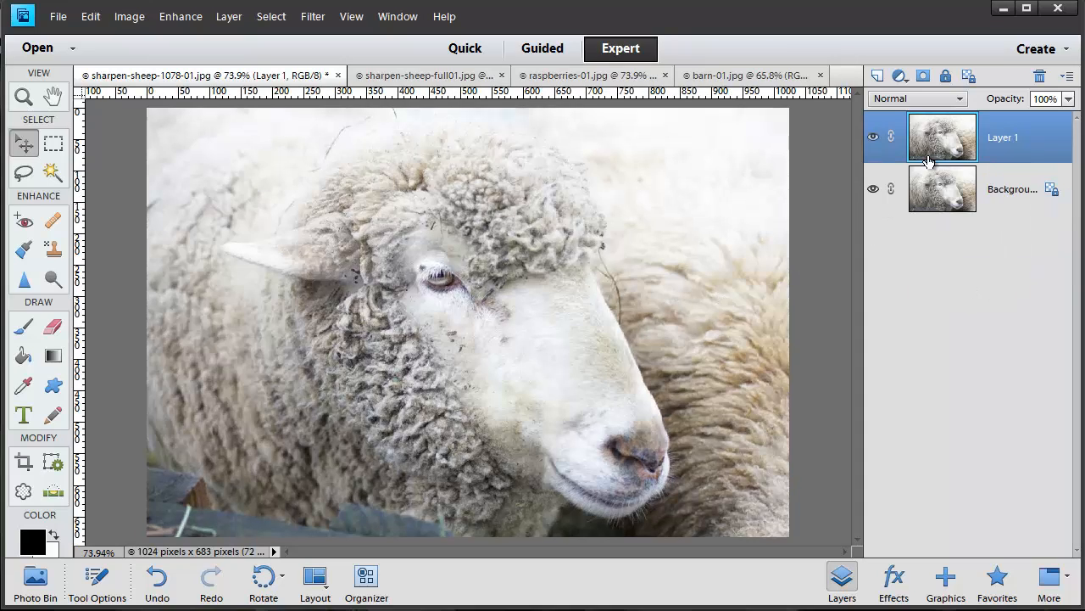
{"action": "mouse_move", "coordinate": [1001, 144]}
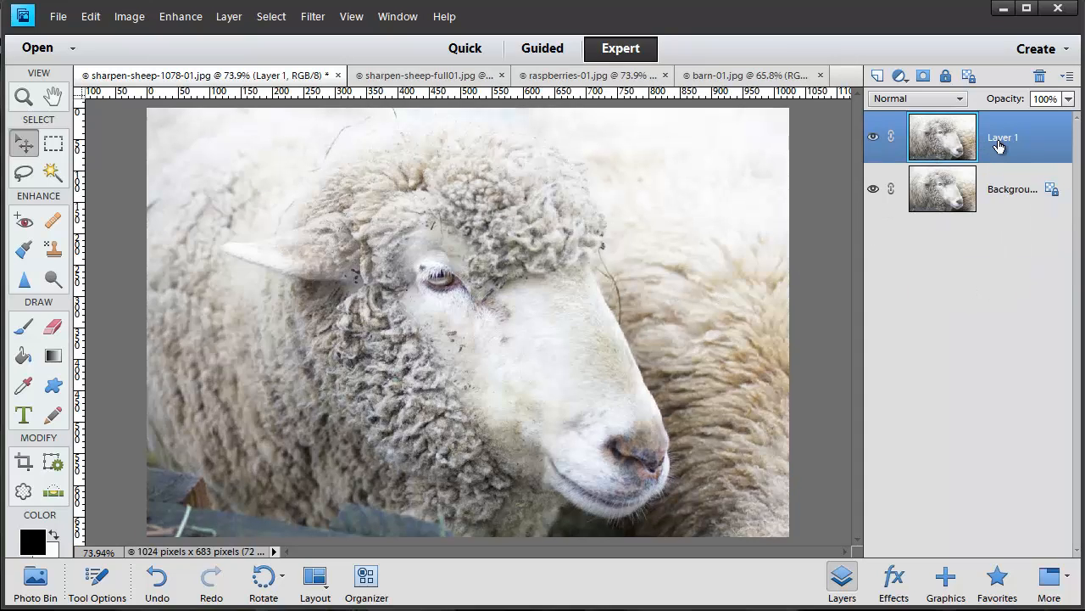
{"action": "double_click", "coordinate": [1003, 138]}
{"action": "type", "text": "Sharpen"}
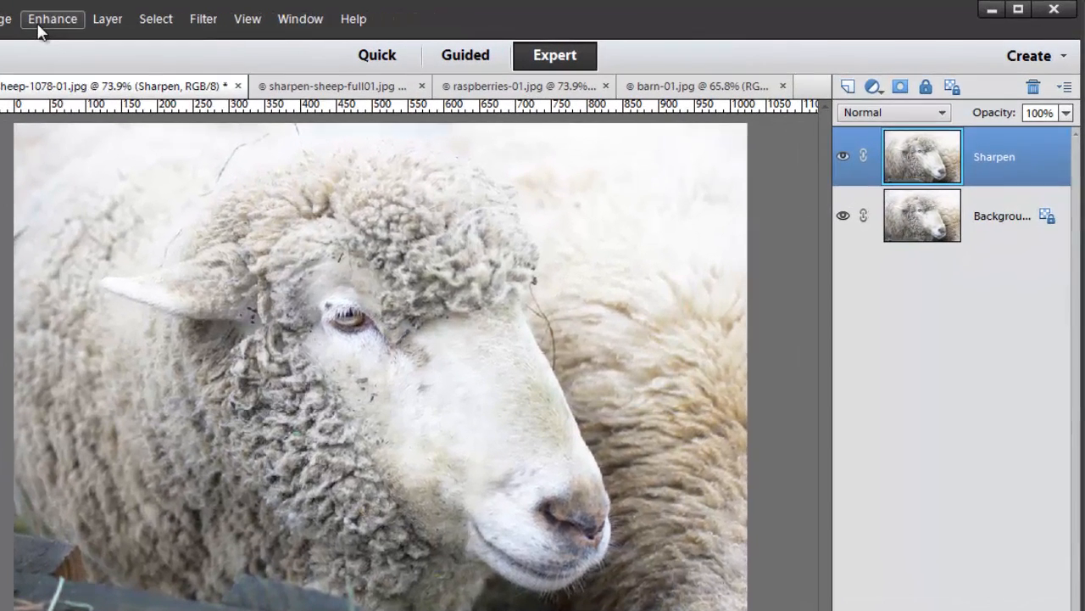
{"action": "left_click", "coordinate": [54, 19]}
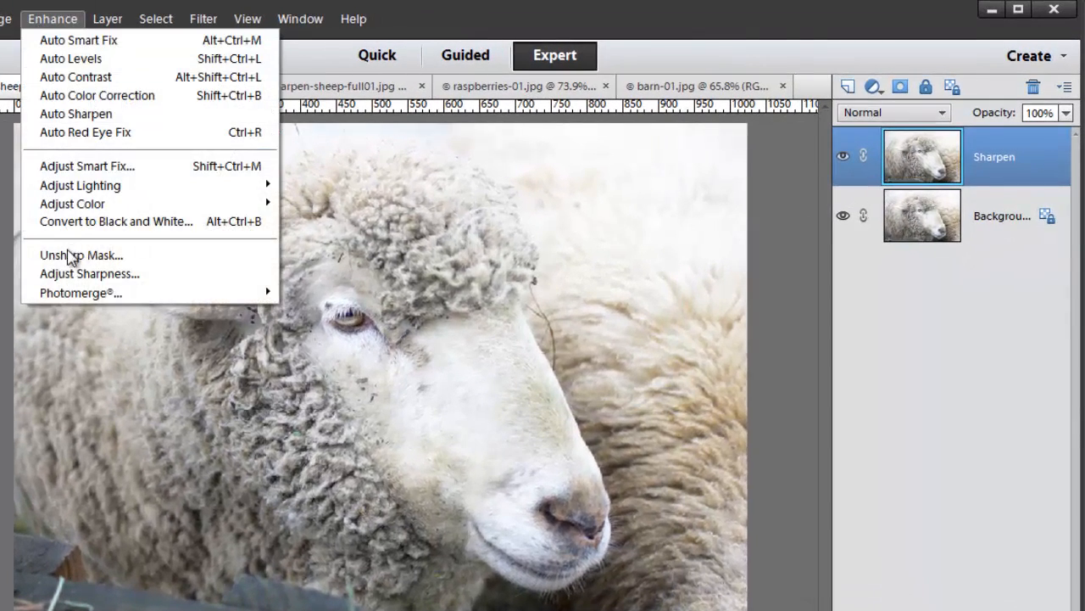
{"action": "mouse_move", "coordinate": [76, 278]}
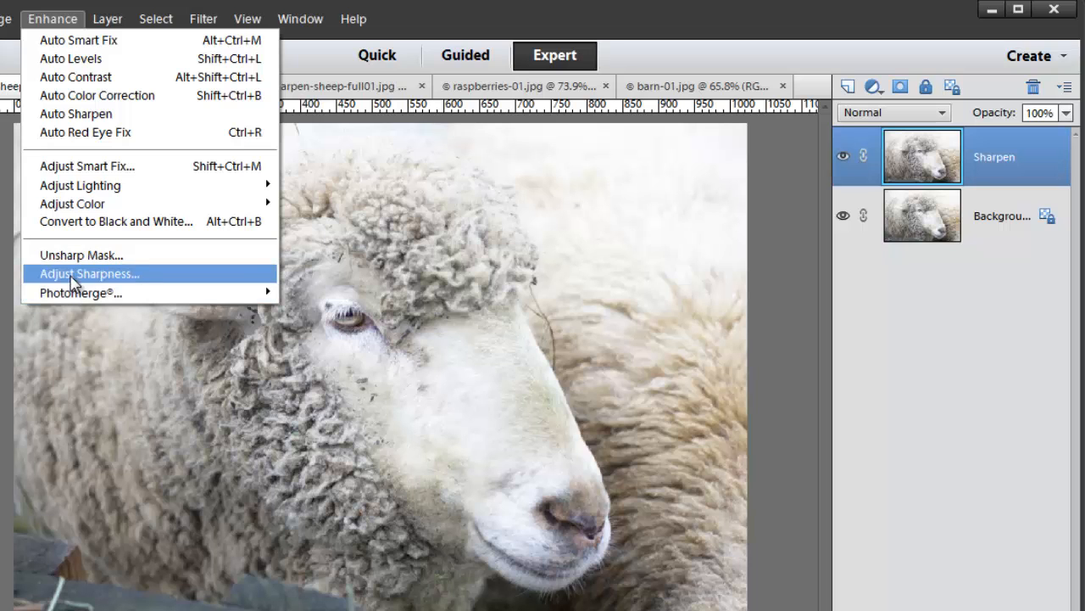
{"action": "left_click", "coordinate": [75, 273]}
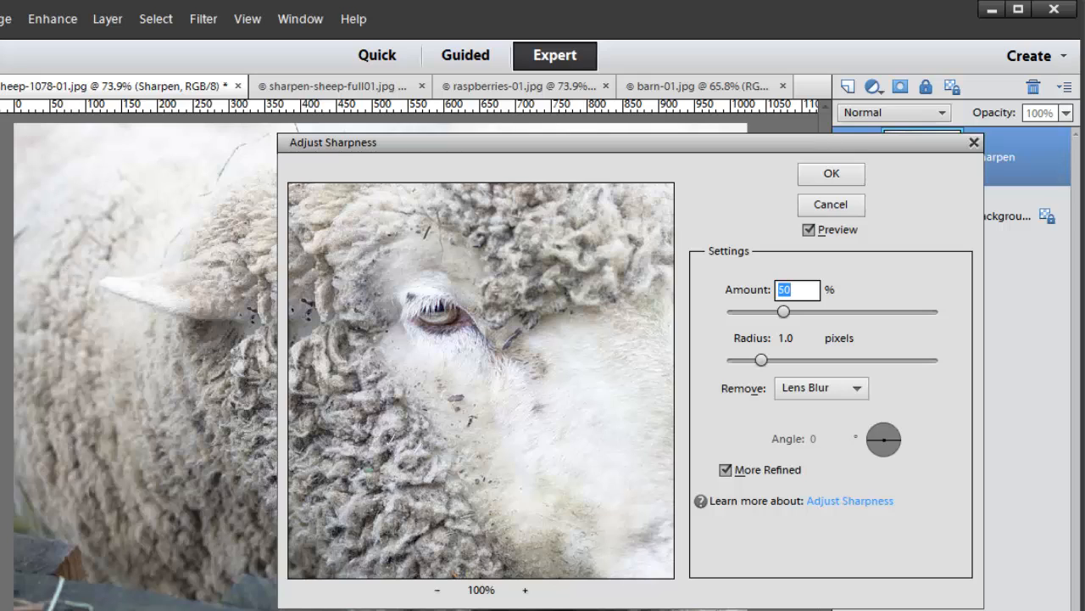
{"action": "mouse_move", "coordinate": [766, 360]}
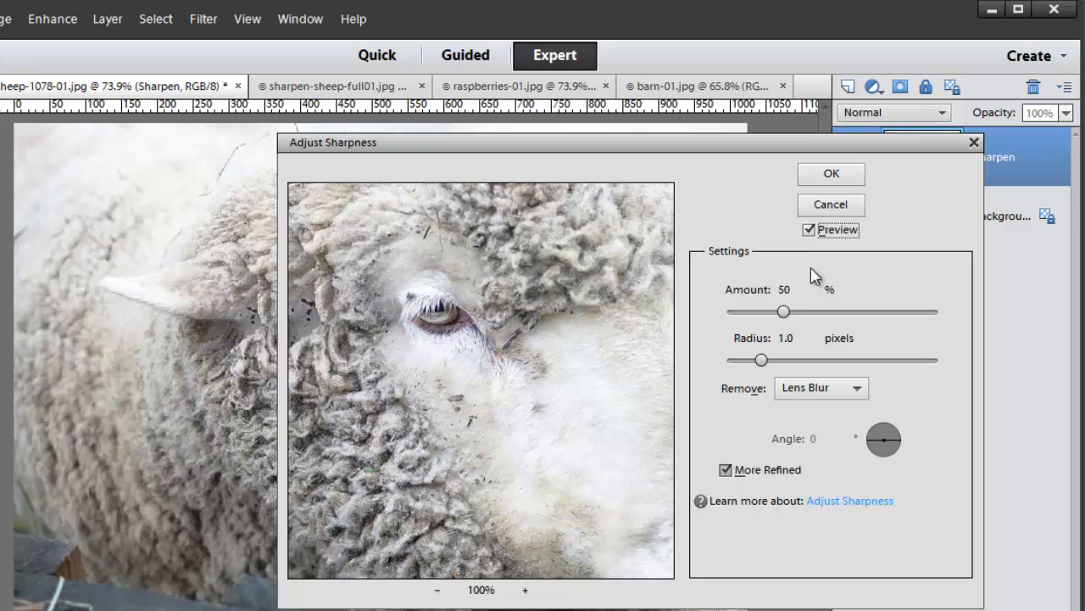
{"action": "mouse_move", "coordinate": [844, 397]}
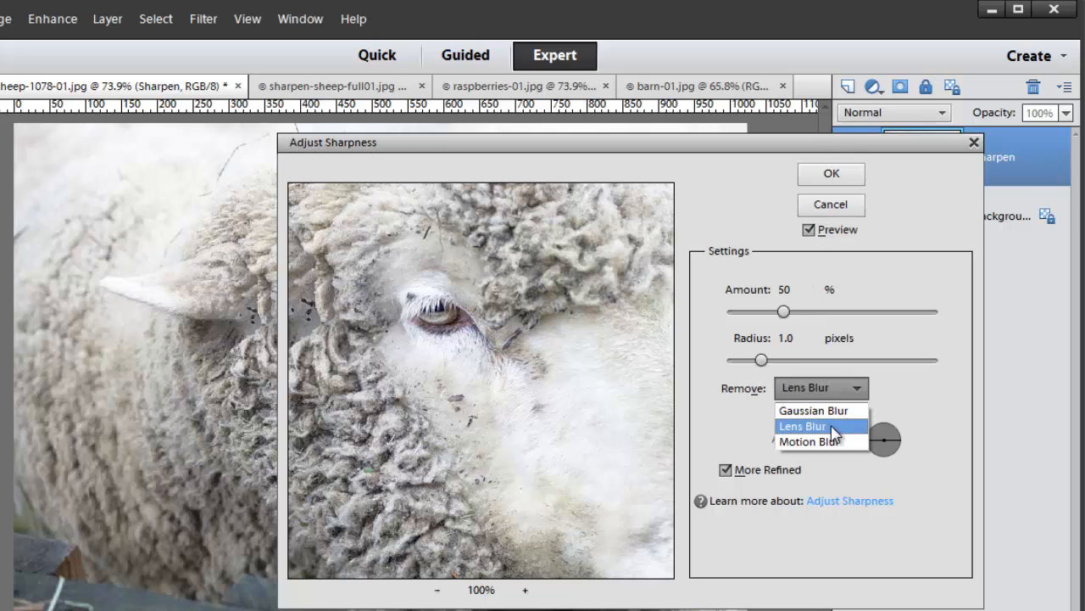
Set Remove to Lens Blur, keeping Amount 50%, Radius 1.0 and More Refined
{"action": "left_click", "coordinate": [801, 426]}
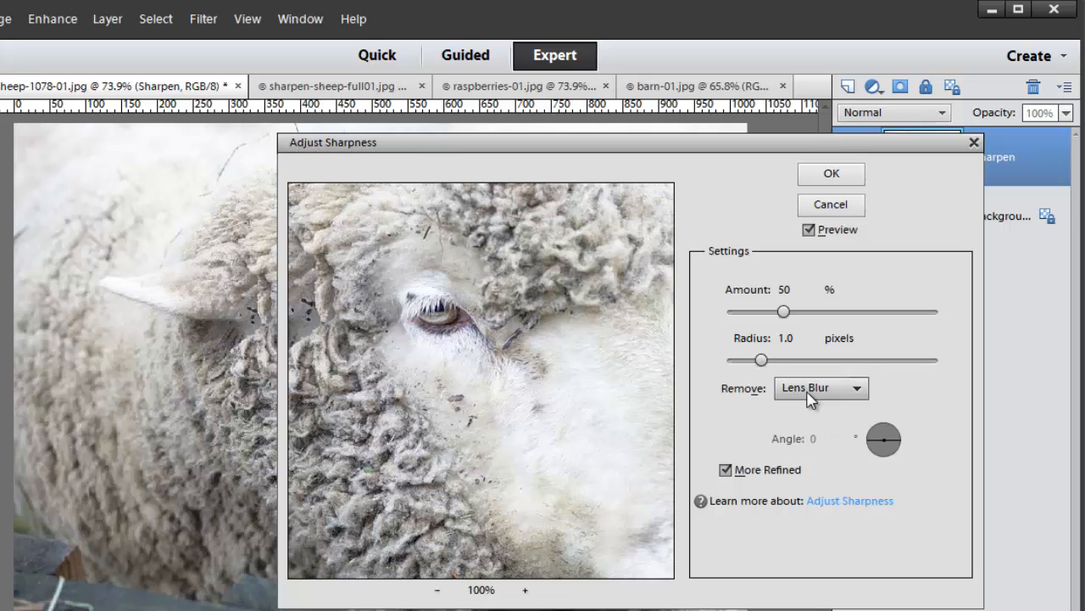
{"action": "mouse_move", "coordinate": [761, 360]}
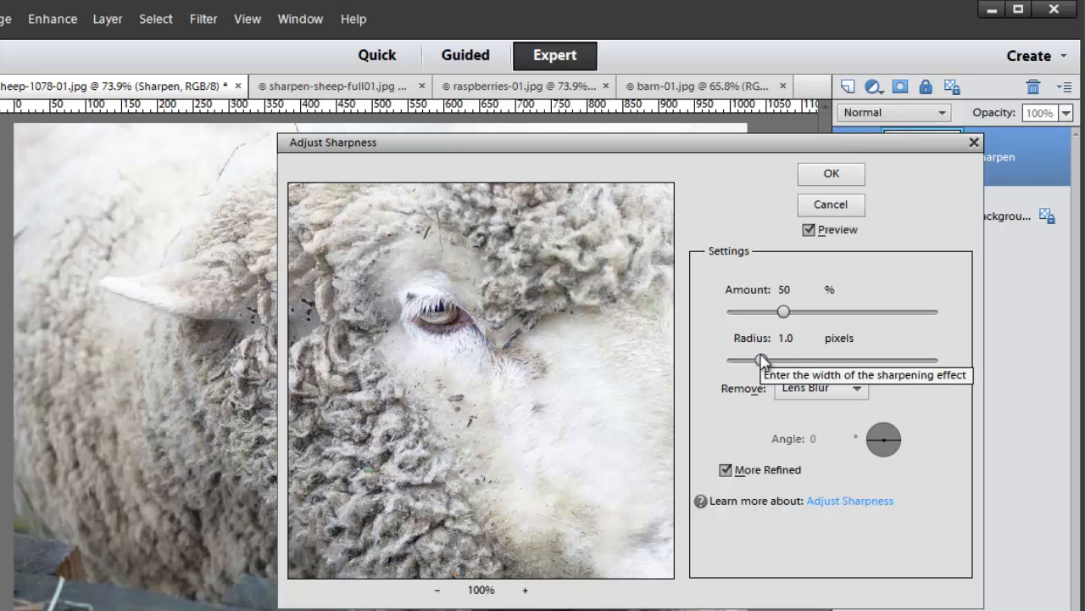
{"action": "mouse_move", "coordinate": [760, 361]}
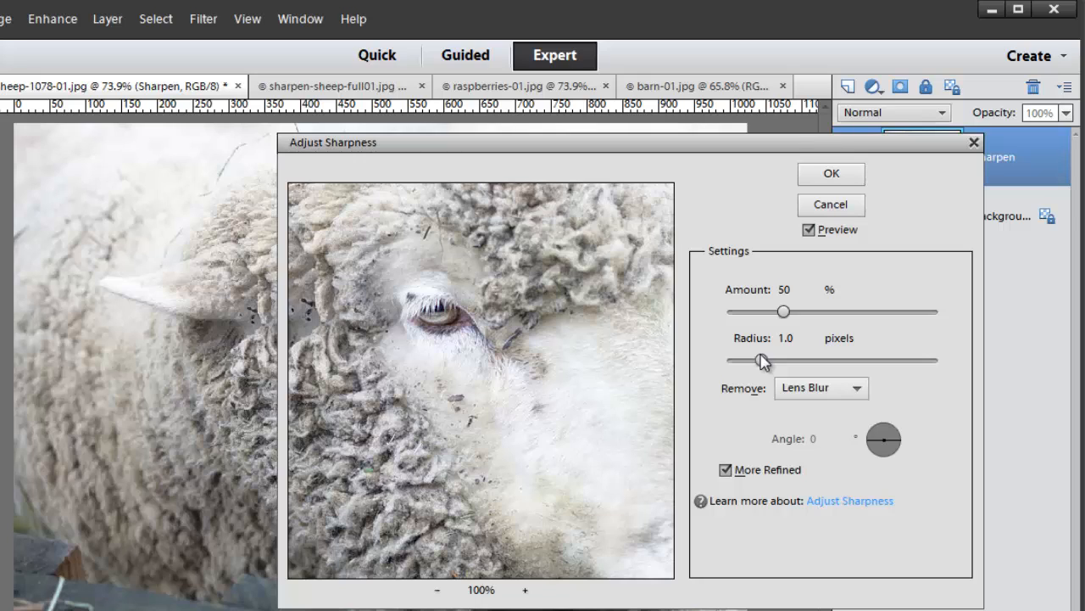
{"action": "mouse_move", "coordinate": [804, 331]}
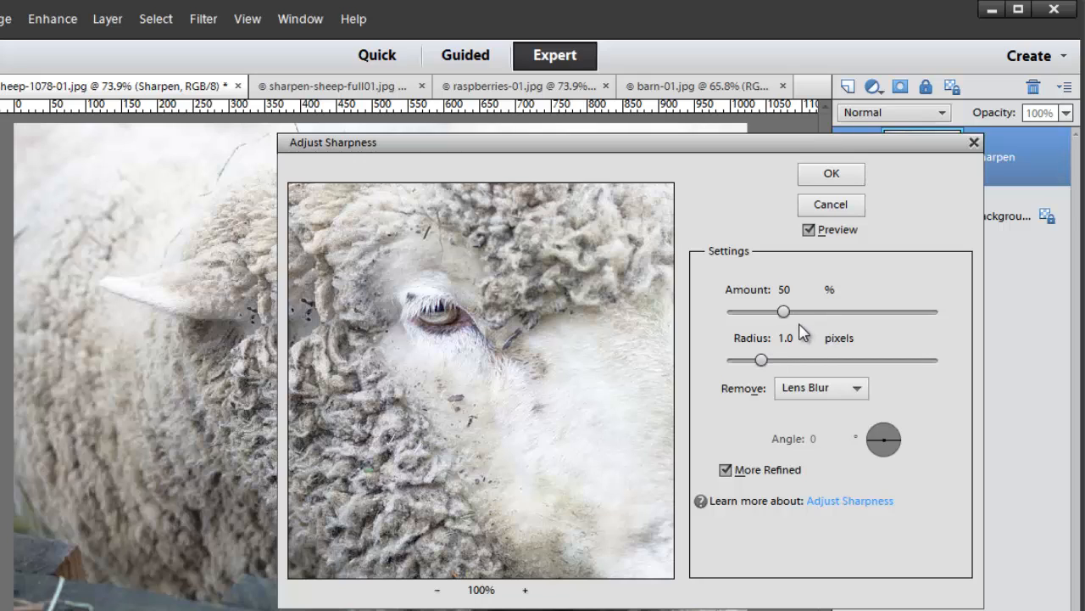
{"action": "mouse_move", "coordinate": [784, 312]}
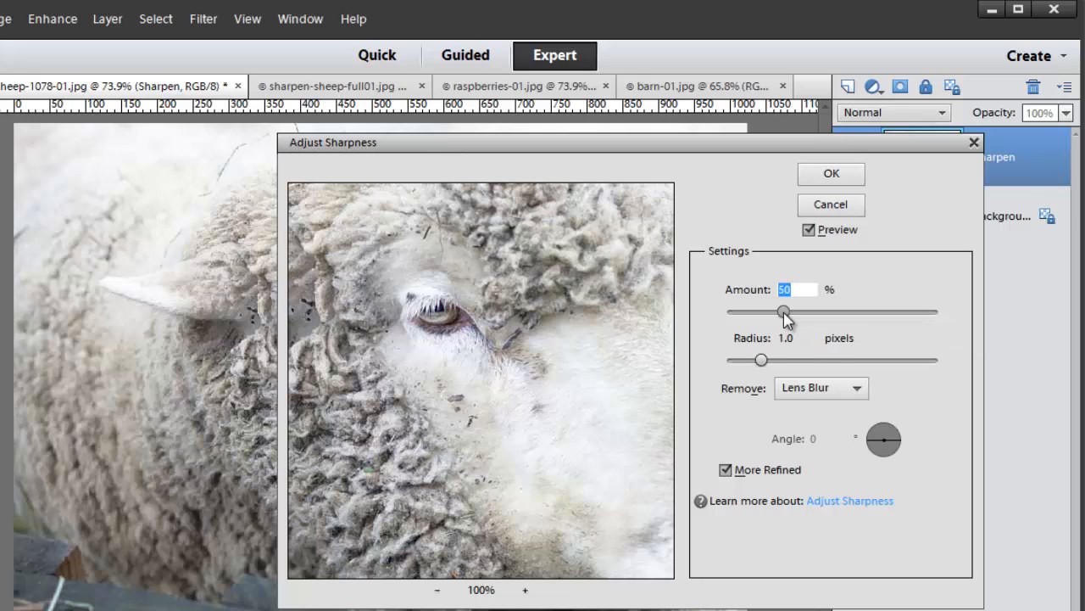
Test low and high Amount values, settle on 80% and apply the sharpening
{"action": "left_click_drag", "start_coordinate": [784, 312], "coordinate": [780, 312]}
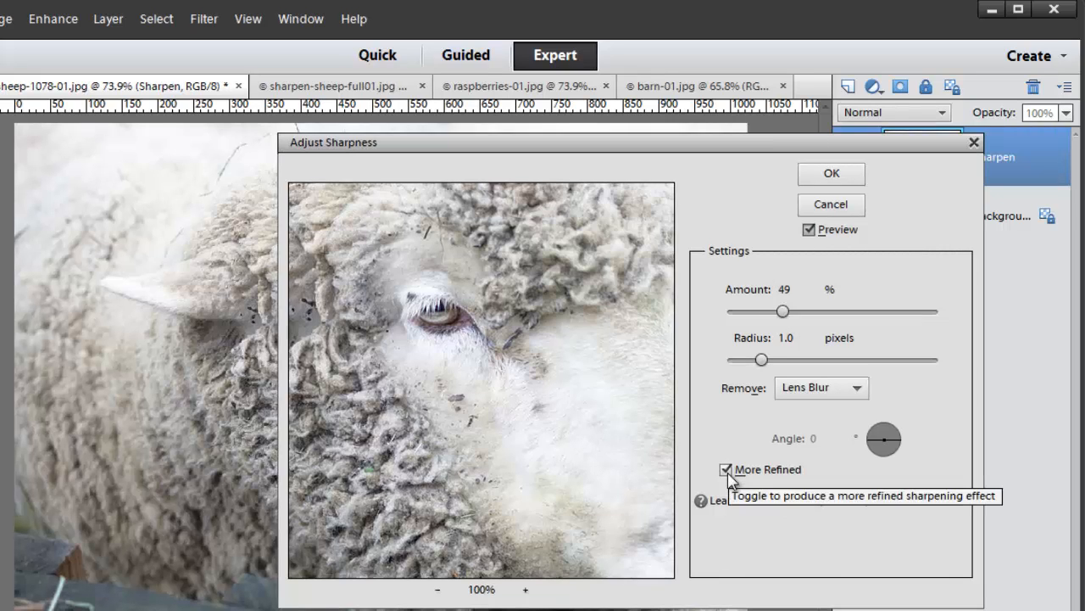
{"action": "mouse_move", "coordinate": [777, 509]}
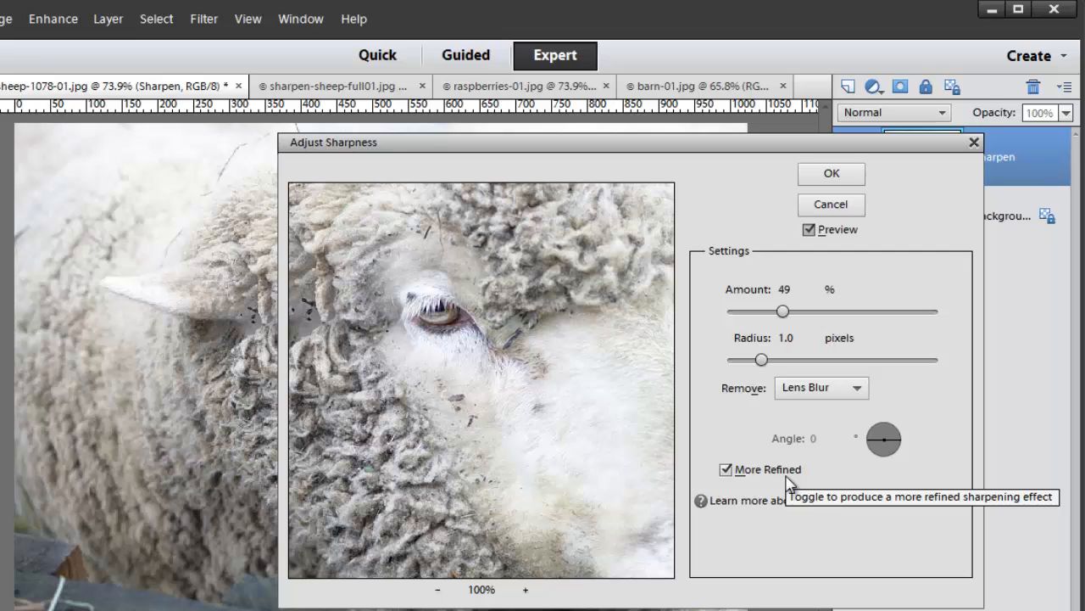
{"action": "mouse_move", "coordinate": [791, 485]}
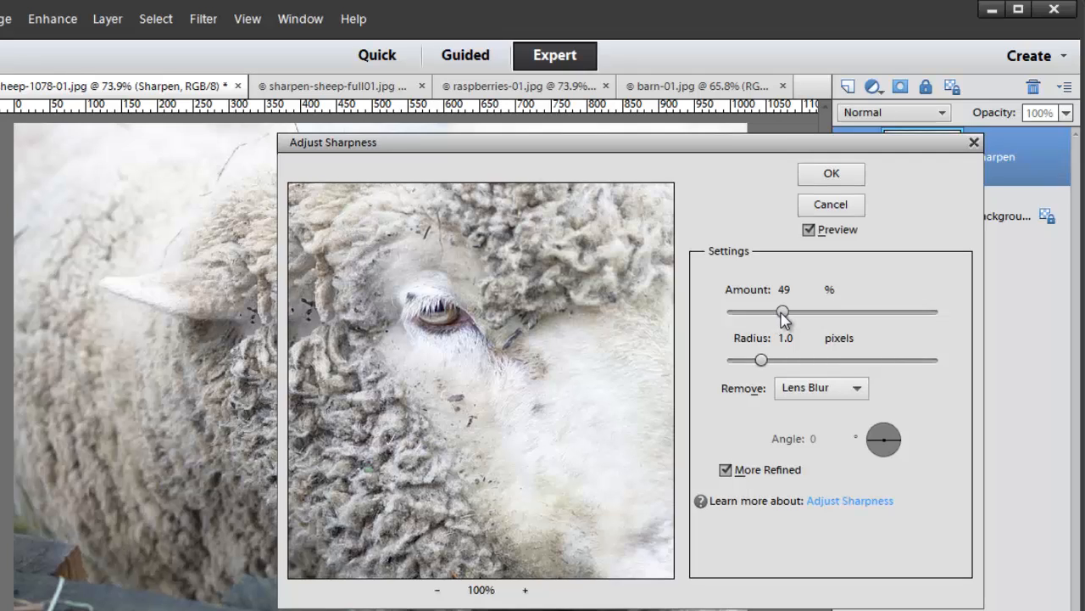
{"action": "mouse_move", "coordinate": [783, 319]}
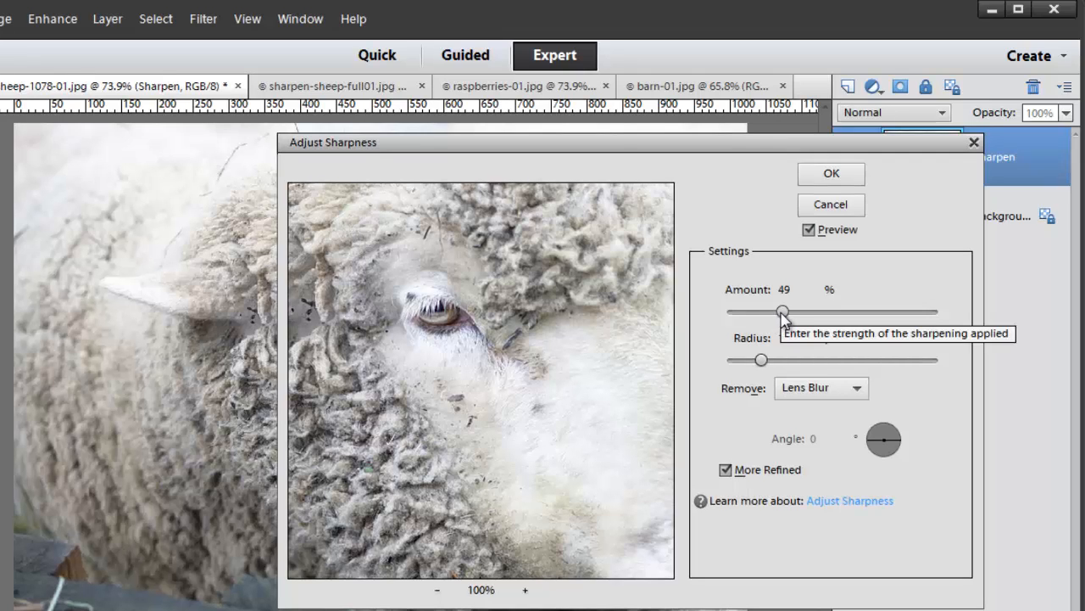
{"action": "left_click_drag", "start_coordinate": [780, 312], "coordinate": [783, 312]}
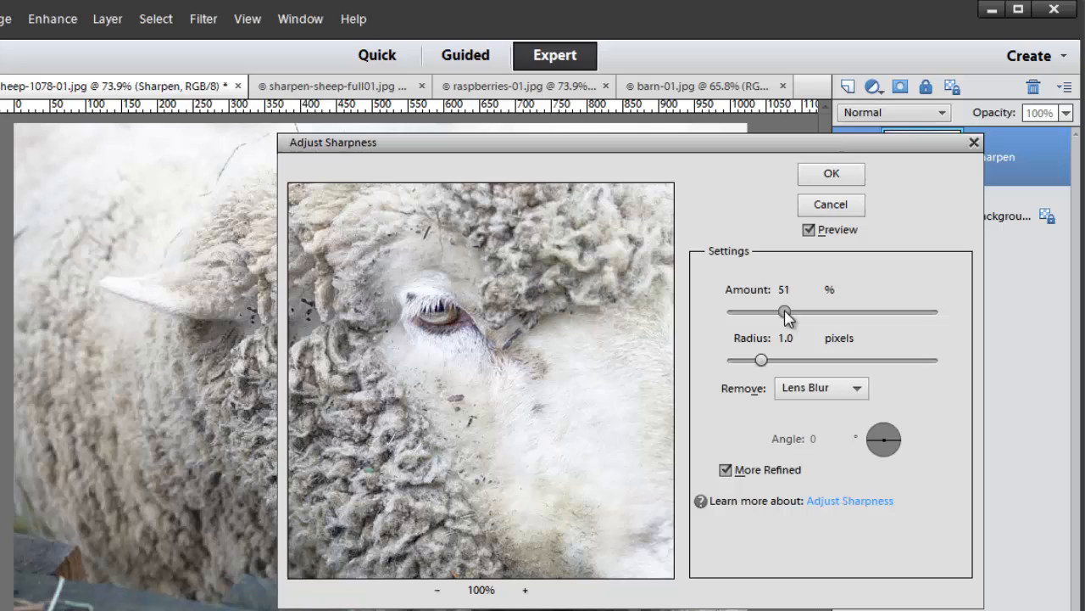
{"action": "left_click_drag", "start_coordinate": [783, 312], "coordinate": [719, 312]}
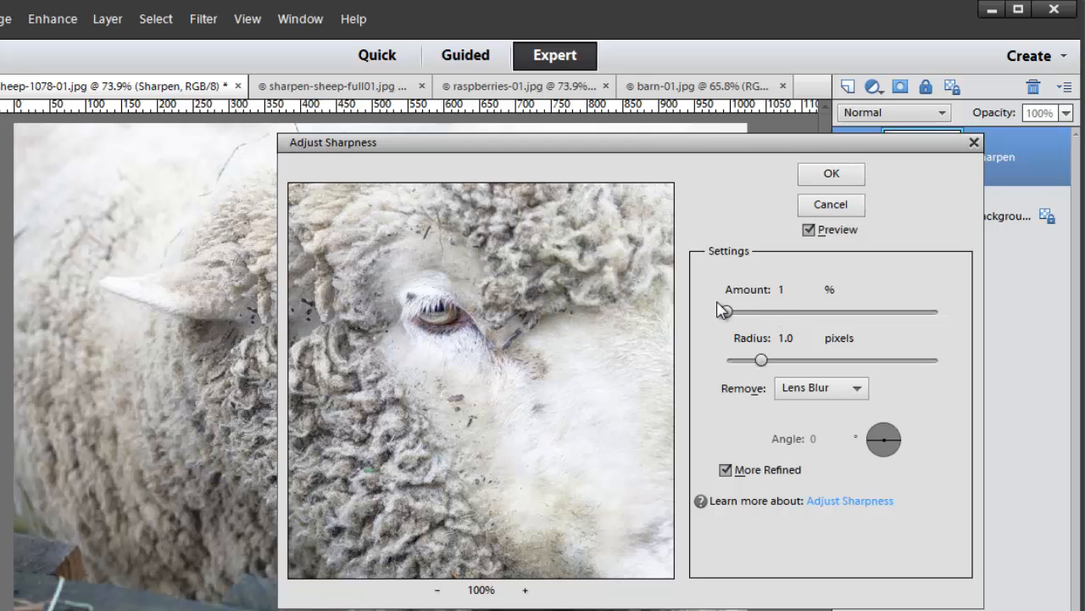
{"action": "mouse_move", "coordinate": [565, 315]}
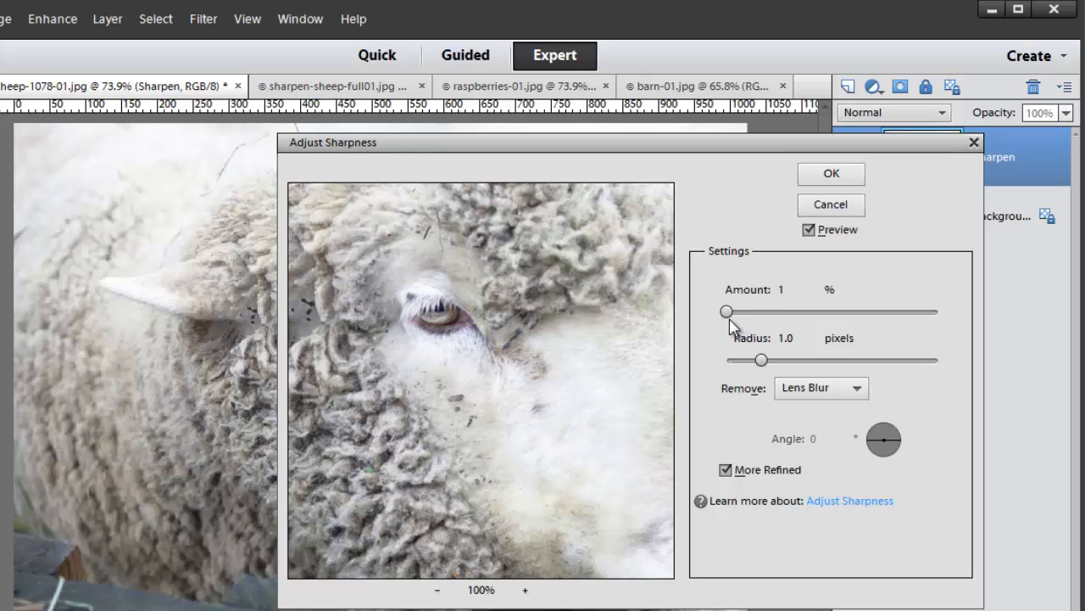
{"action": "left_click_drag", "start_coordinate": [725, 312], "coordinate": [734, 312]}
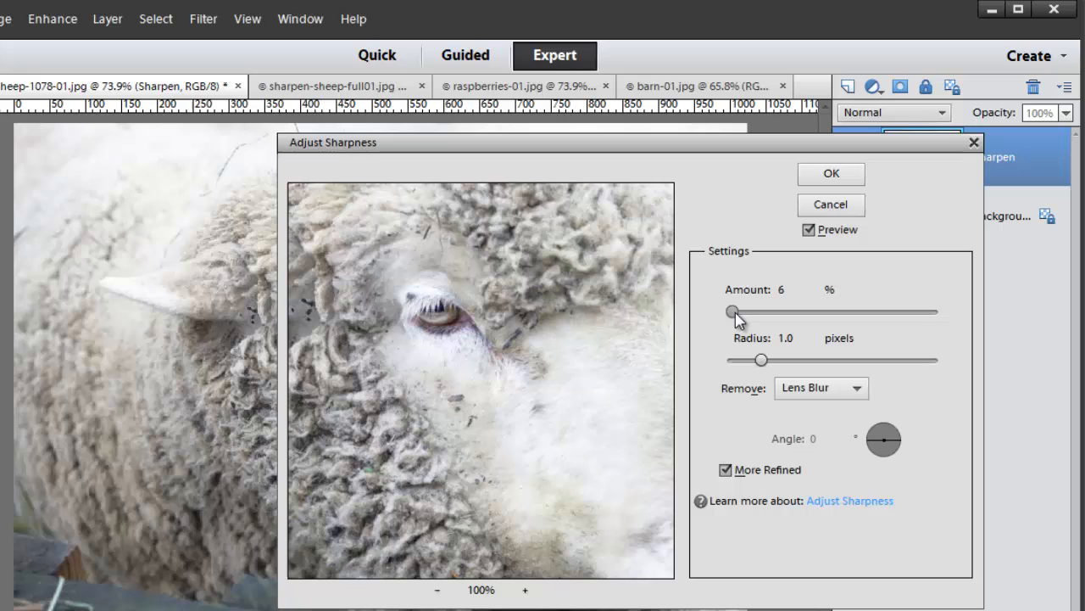
{"action": "left_click_drag", "start_coordinate": [732, 312], "coordinate": [754, 312]}
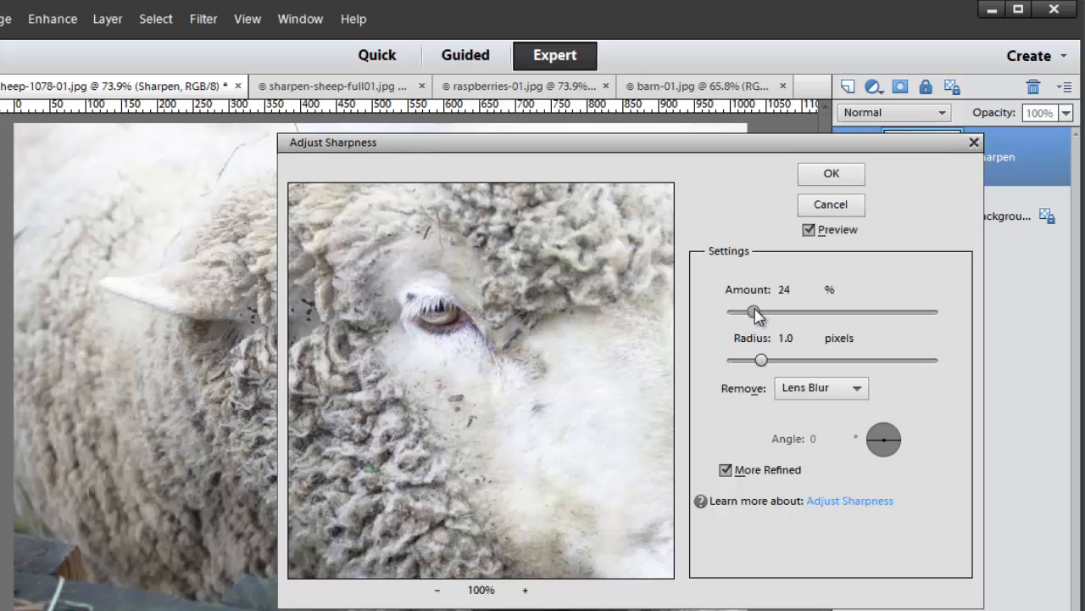
{"action": "left_click_drag", "start_coordinate": [754, 312], "coordinate": [794, 312]}
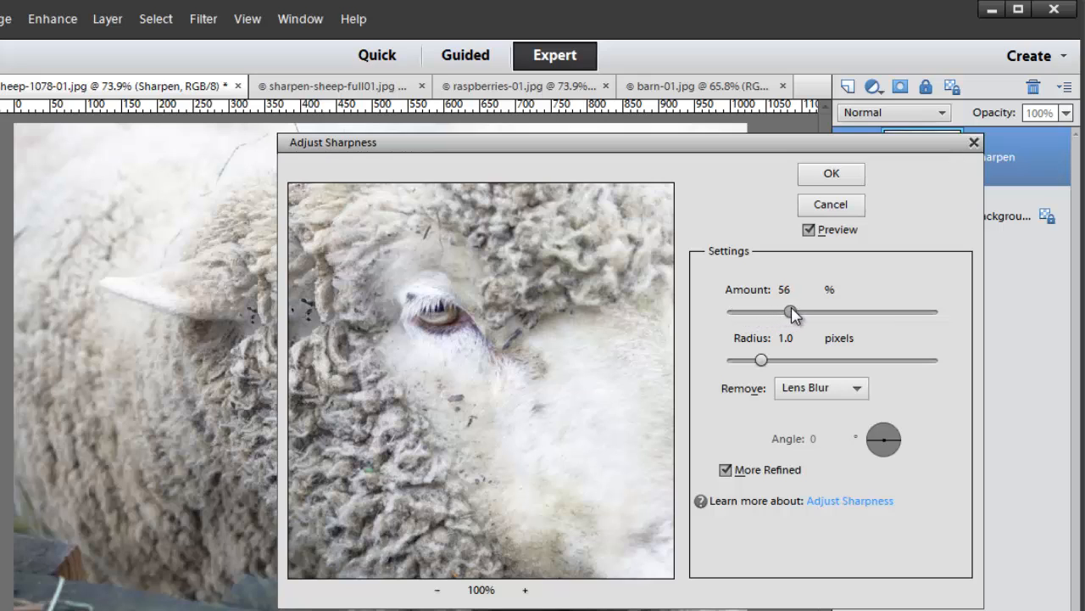
{"action": "left_click_drag", "start_coordinate": [790, 312], "coordinate": [819, 308]}
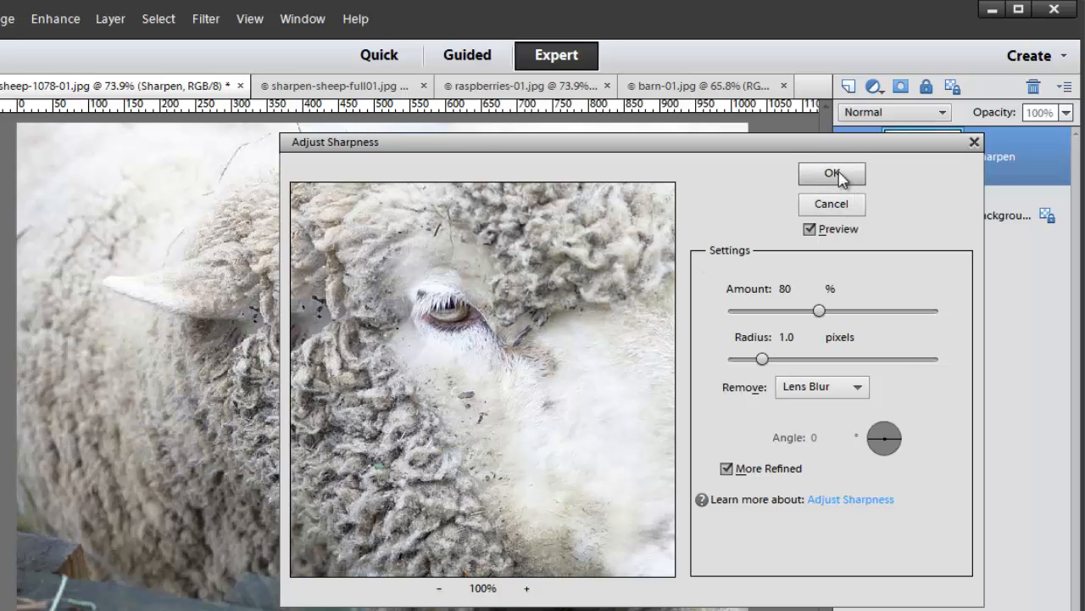
{"action": "left_click", "coordinate": [831, 173]}
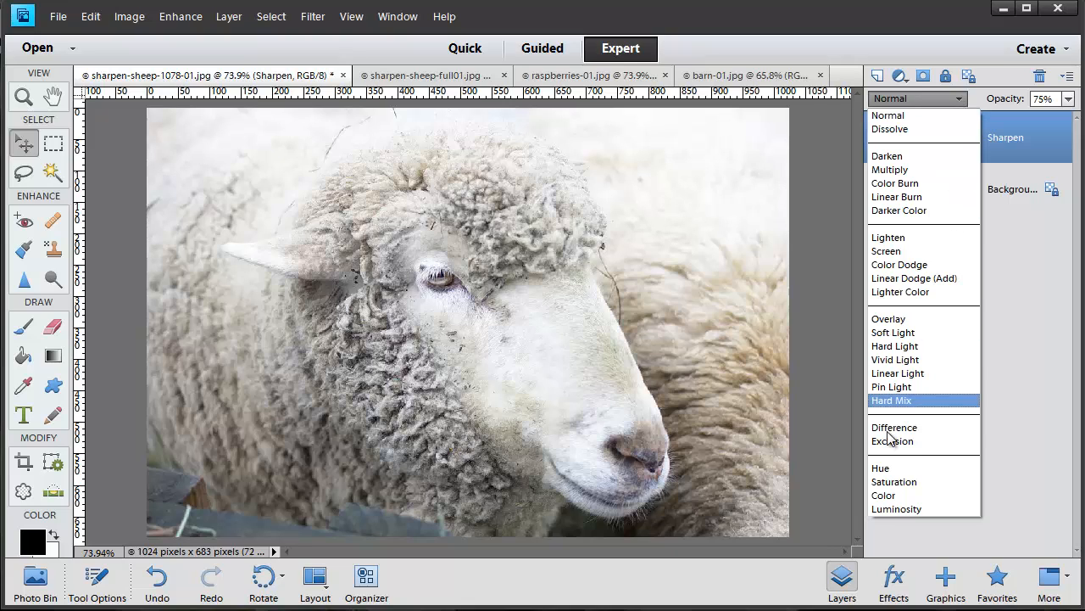
Blend the Sharpen layer in Luminosity mode at 75% opacity
{"action": "left_click", "coordinate": [896, 509]}
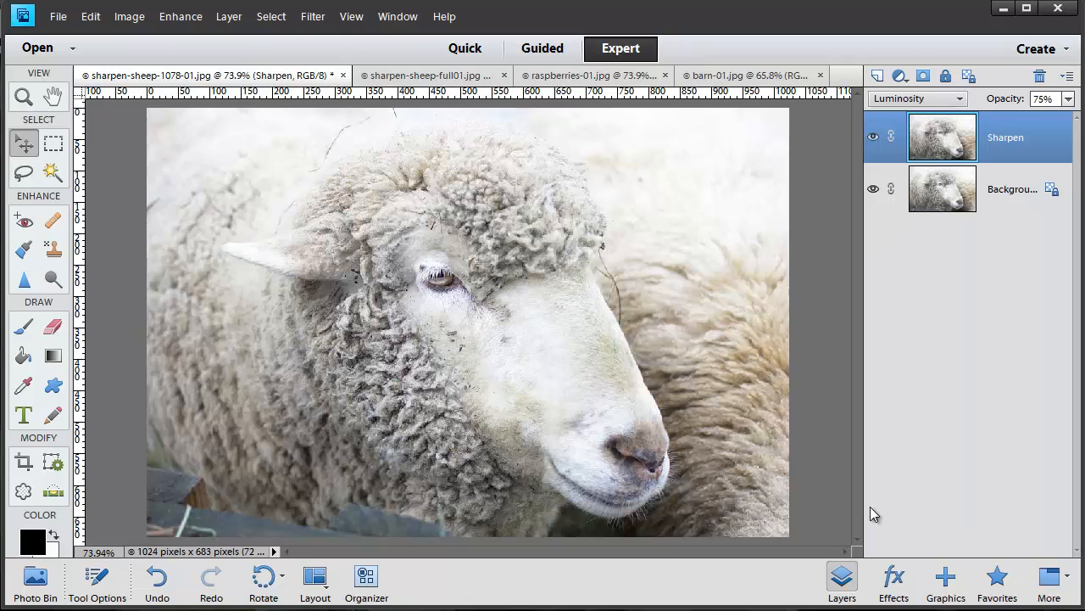
{"action": "mouse_move", "coordinate": [947, 136]}
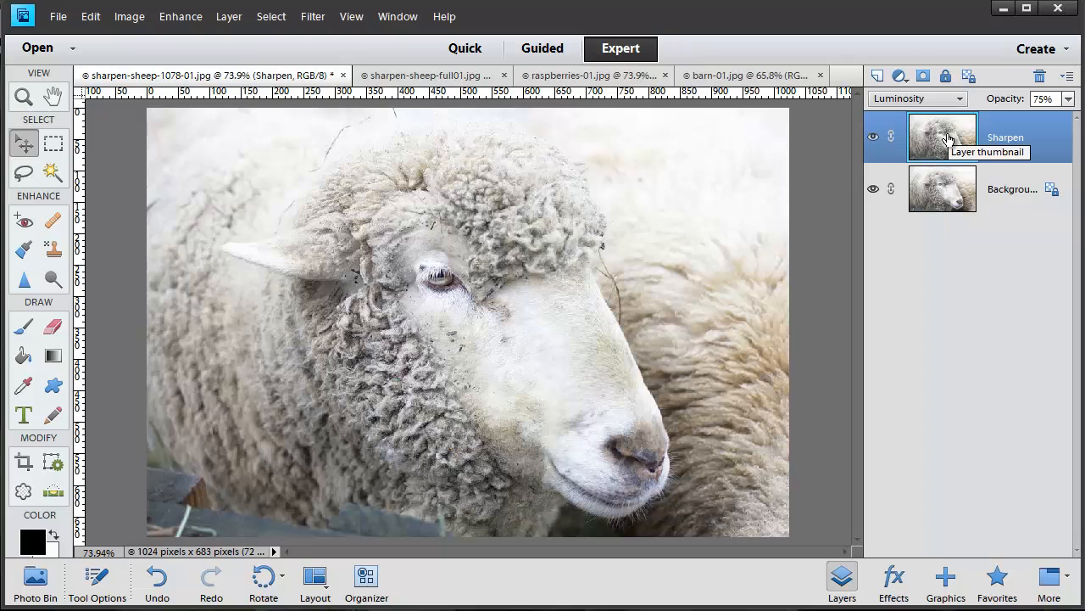
{"action": "mouse_move", "coordinate": [573, 265]}
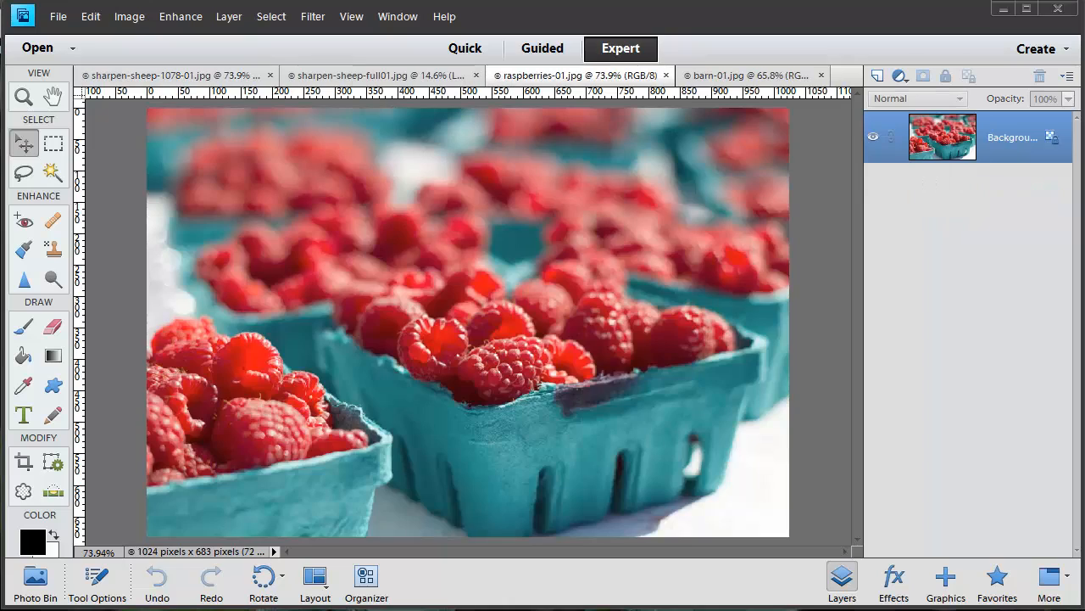
{"action": "mouse_move", "coordinate": [958, 462]}
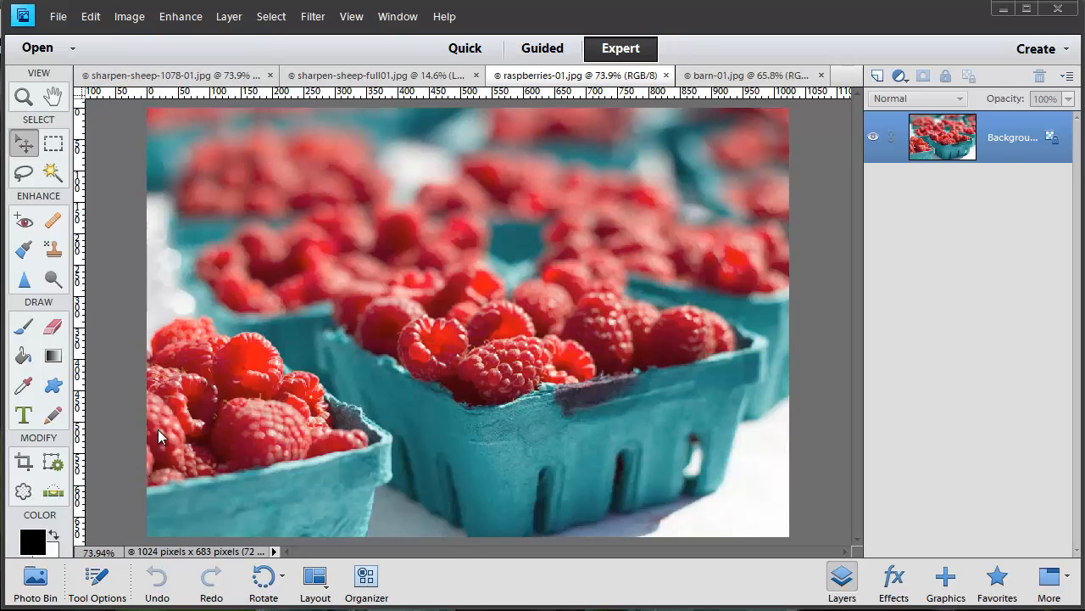
{"action": "mouse_move", "coordinate": [447, 361]}
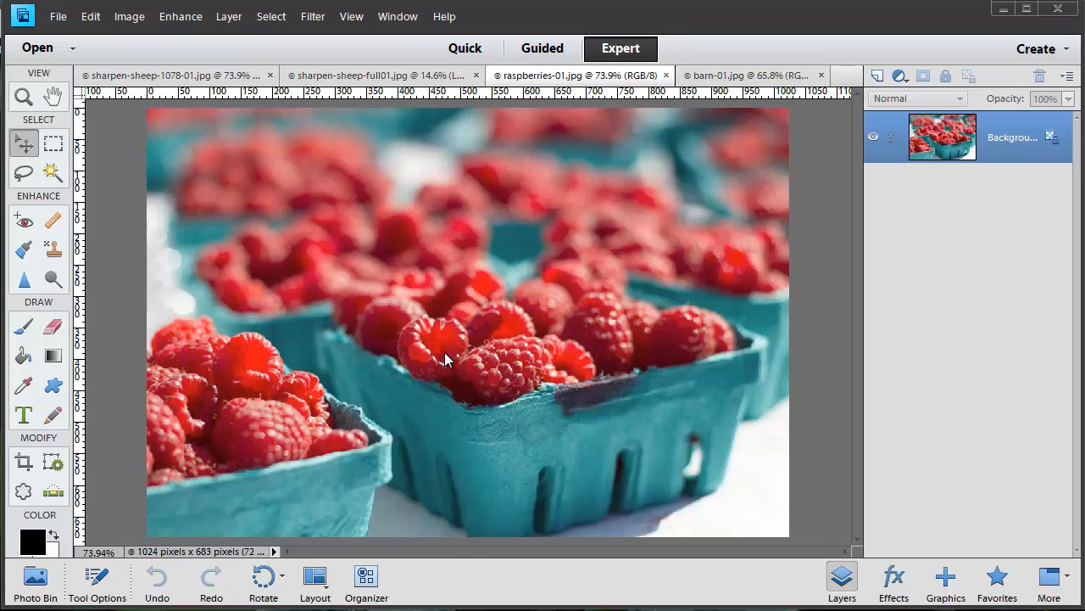
{"action": "mouse_move", "coordinate": [726, 285]}
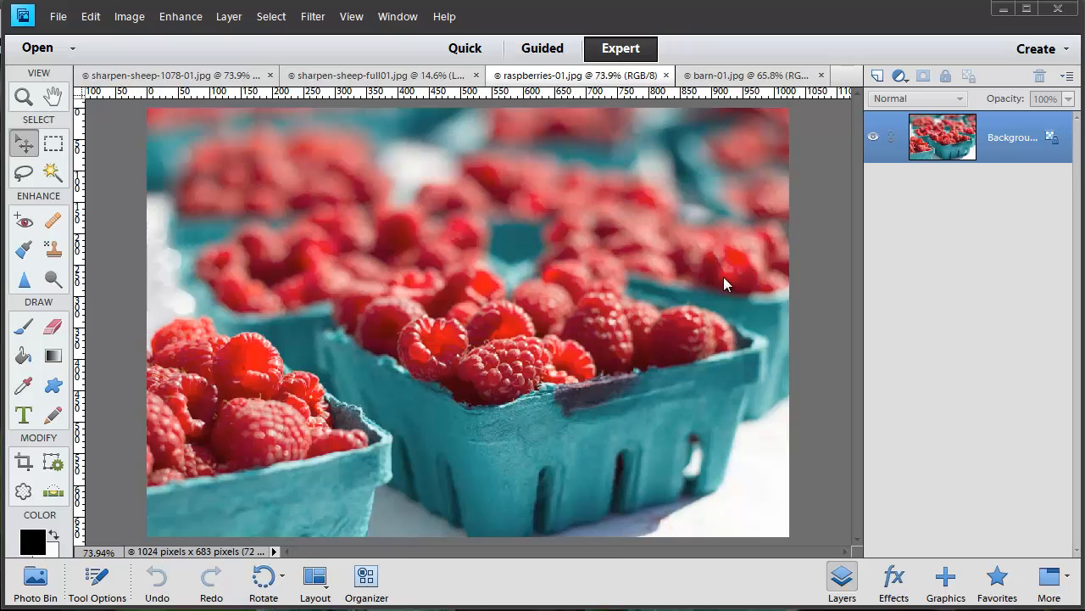
{"action": "mouse_move", "coordinate": [139, 235]}
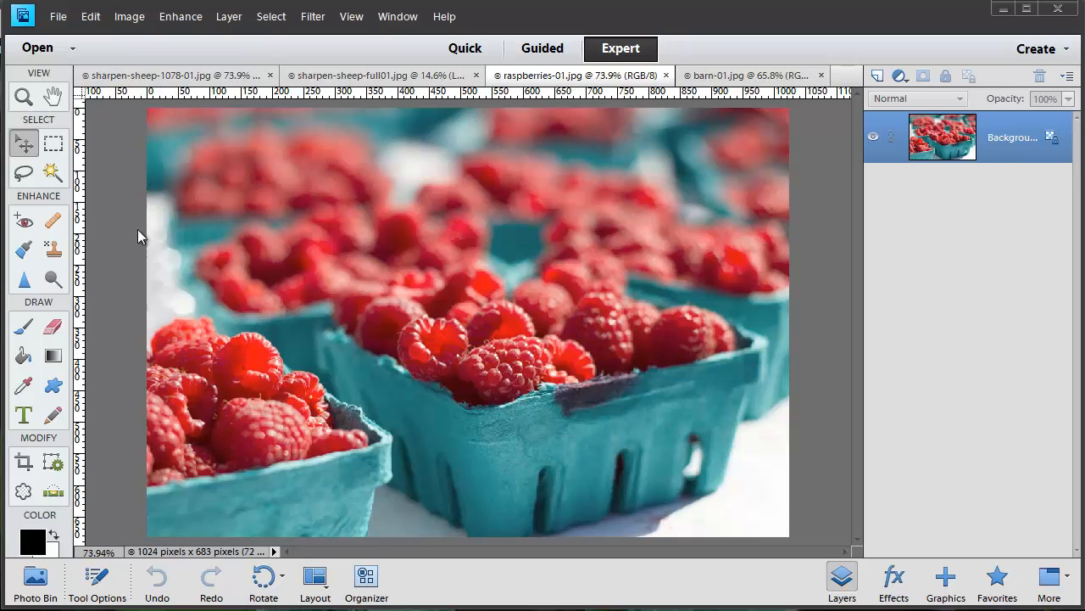
{"action": "mouse_move", "coordinate": [551, 305]}
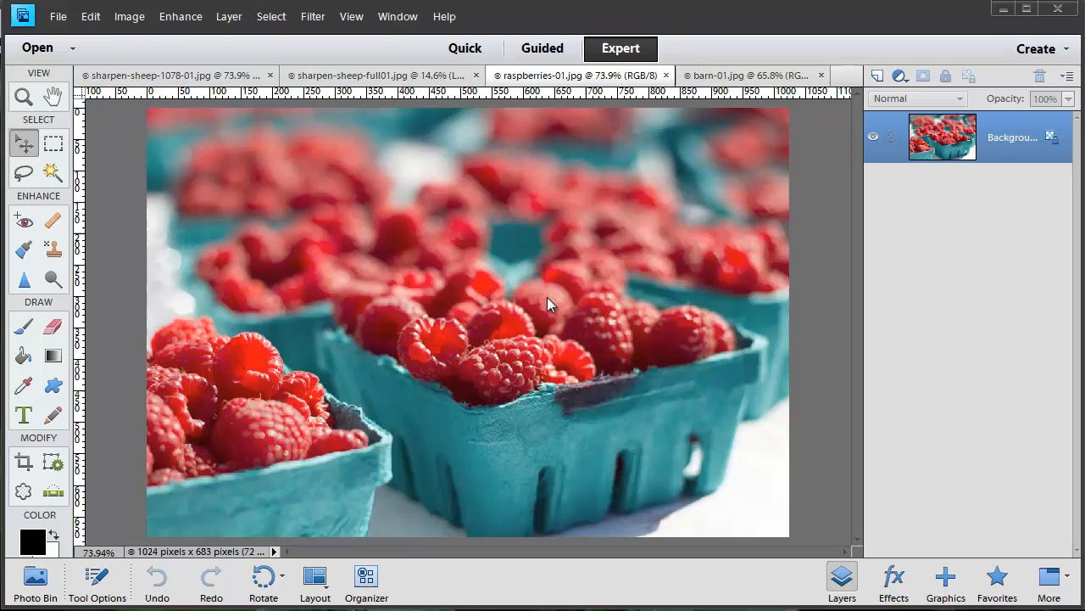
{"action": "mouse_move", "coordinate": [180, 277]}
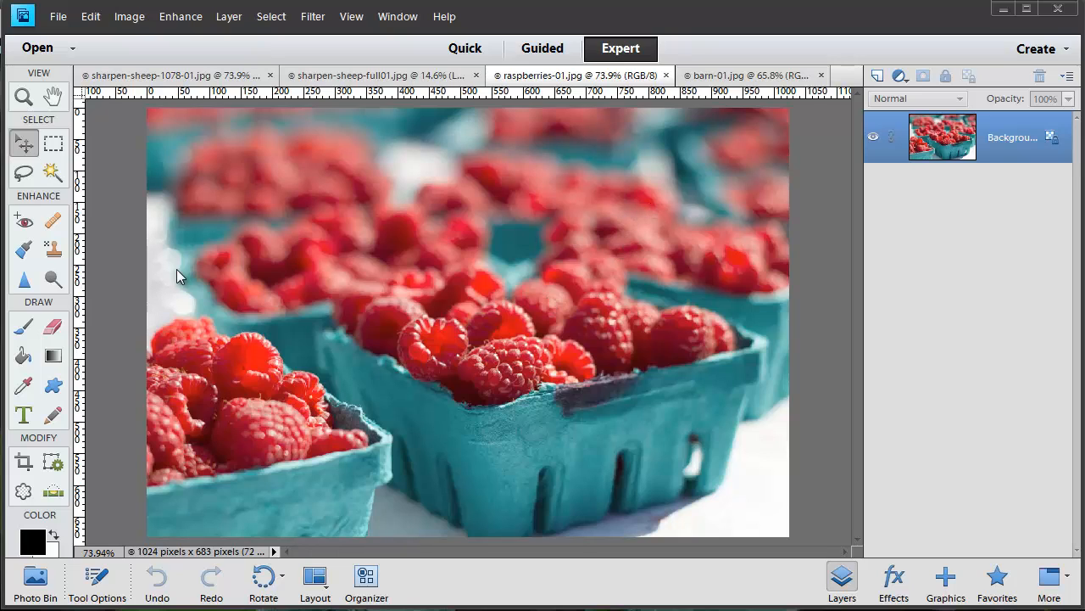
{"action": "mouse_move", "coordinate": [518, 317]}
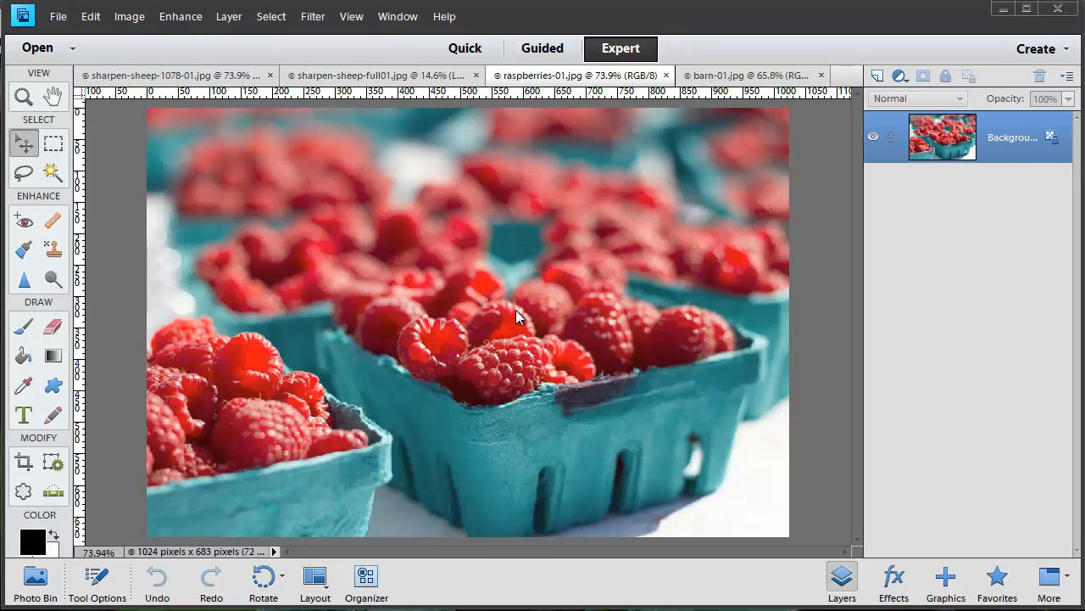
{"action": "mouse_move", "coordinate": [499, 394]}
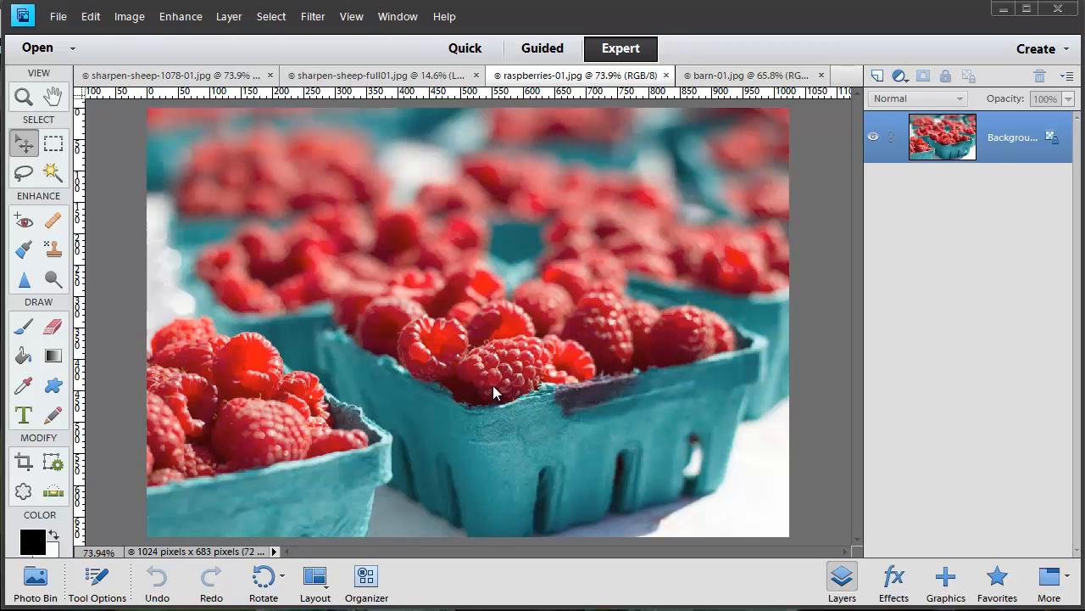
{"action": "key", "text": "ctrl+j"}
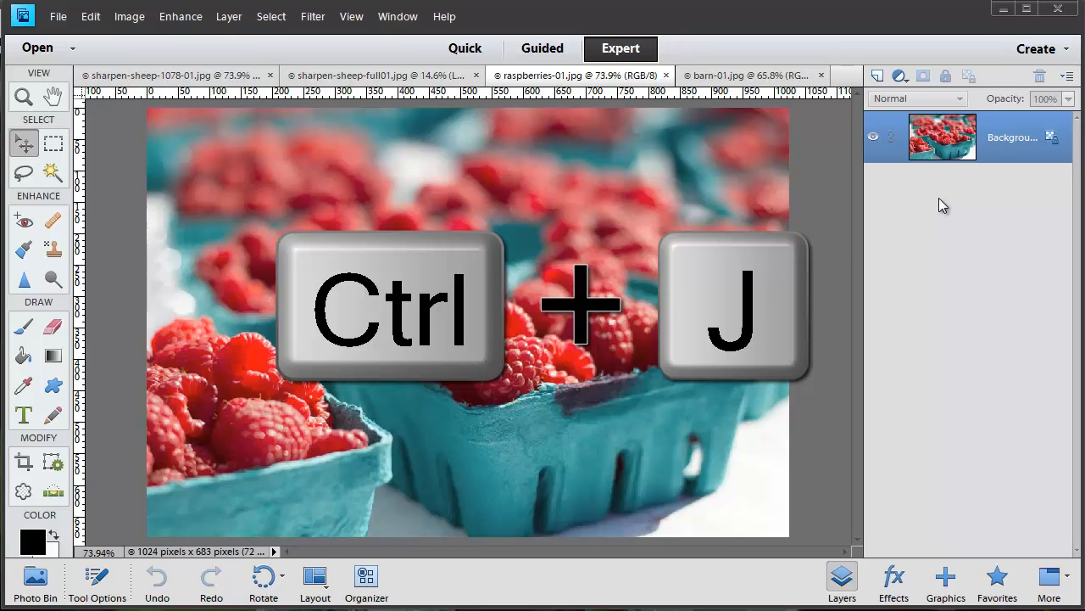
Duplicate the raspberries Background layer into Layer 1 with Ctrl+J
{"action": "key", "text": "ctrl+j"}
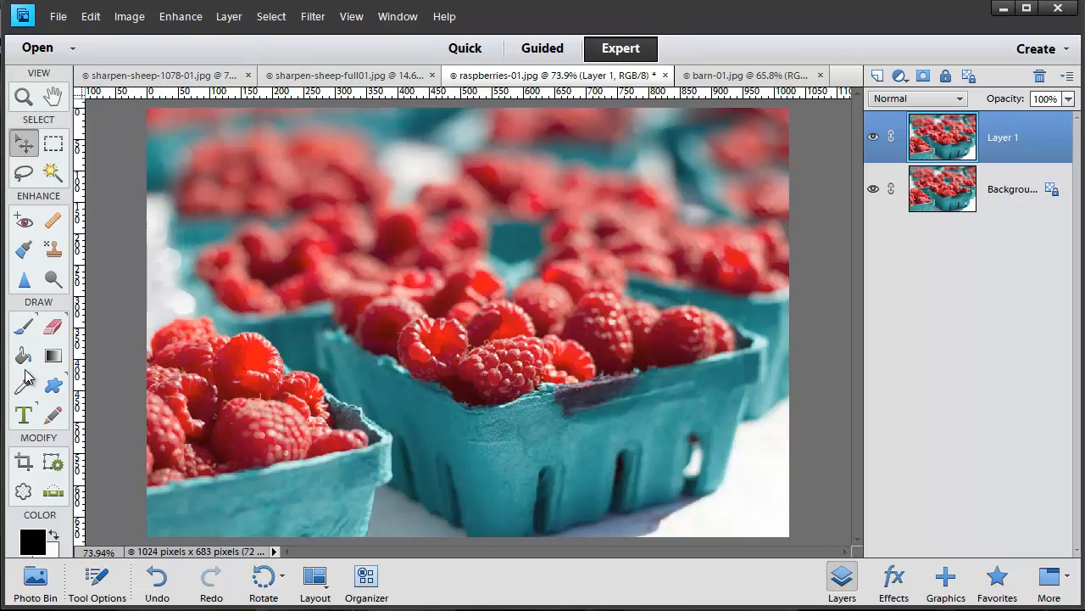
{"action": "mouse_move", "coordinate": [27, 280]}
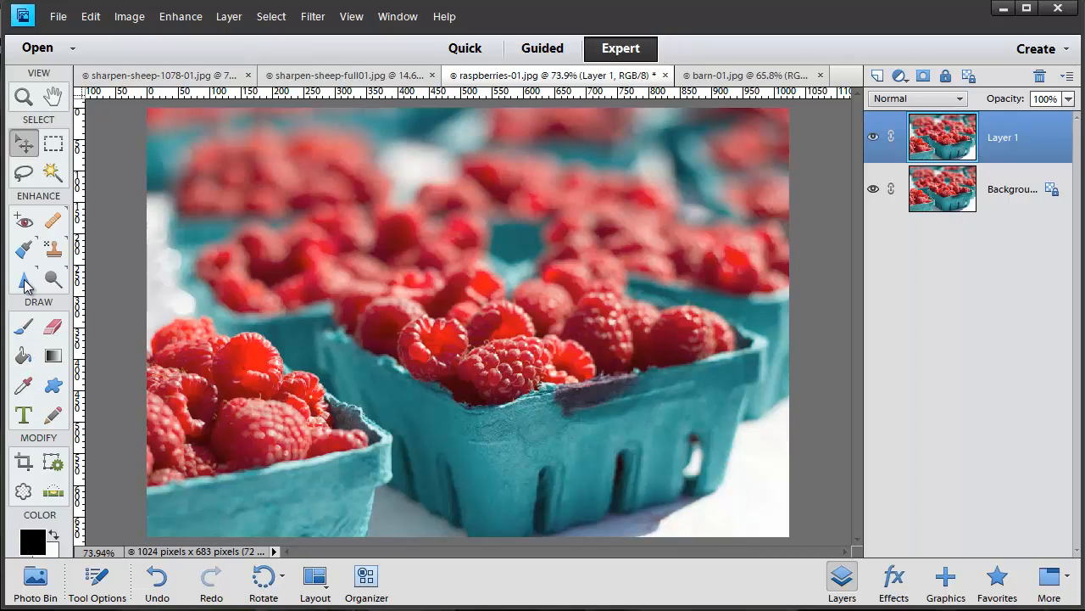
{"action": "mouse_move", "coordinate": [23, 282]}
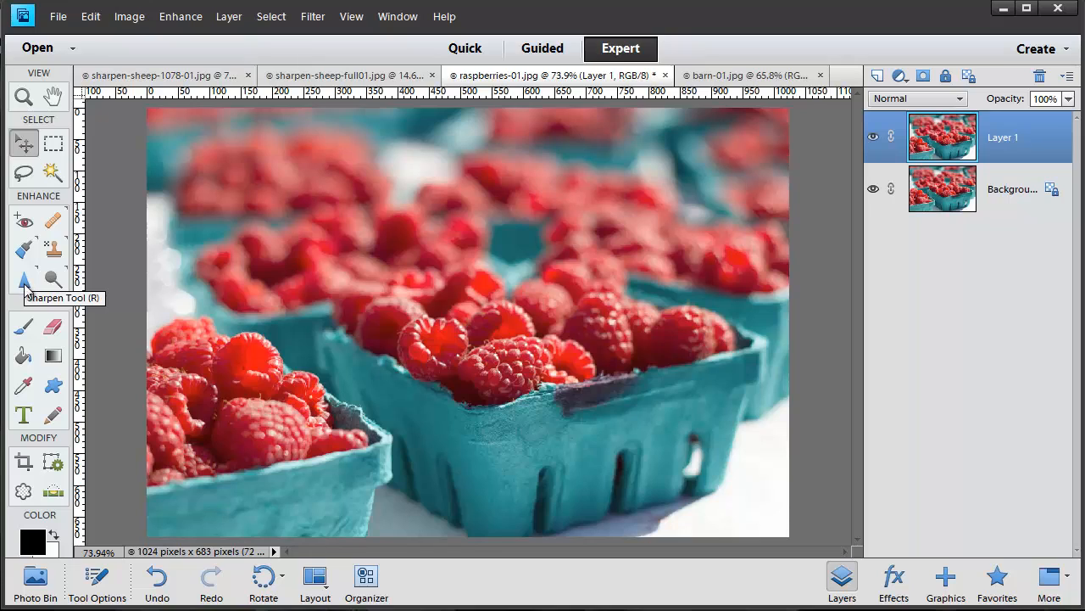
Select the Sharpen tool and set it to 246 px size, 50% strength with Protect Detail on
{"action": "left_click", "coordinate": [24, 279]}
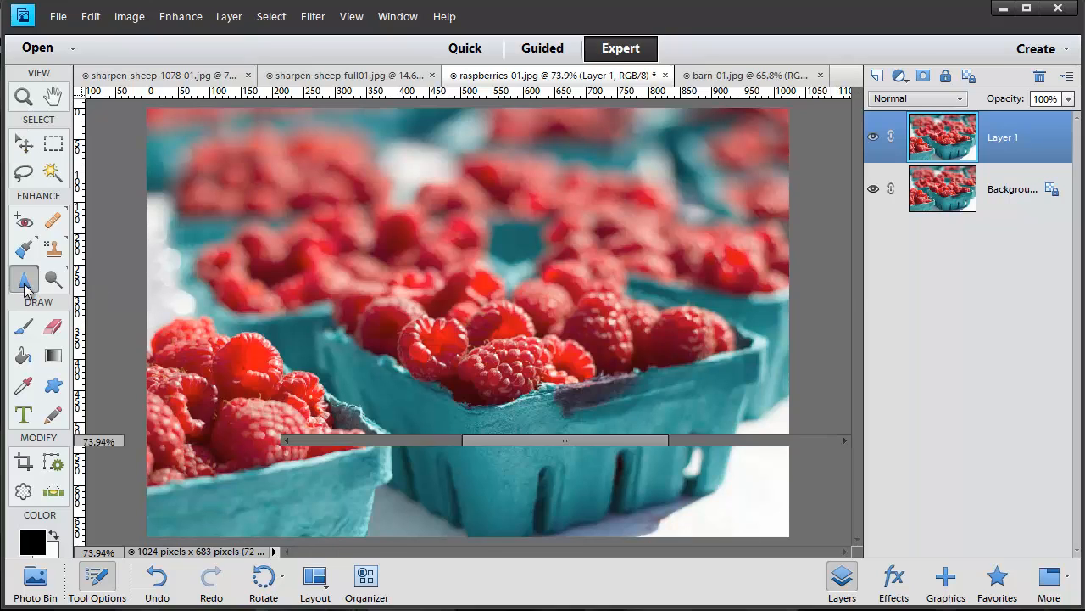
{"action": "left_click", "coordinate": [23, 279]}
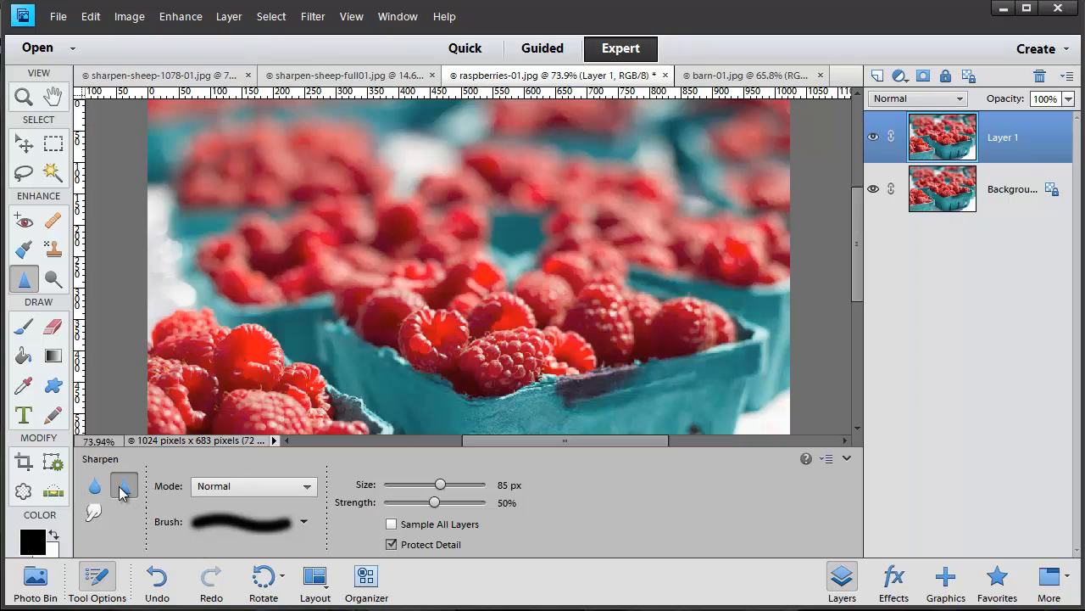
{"action": "mouse_move", "coordinate": [122, 485]}
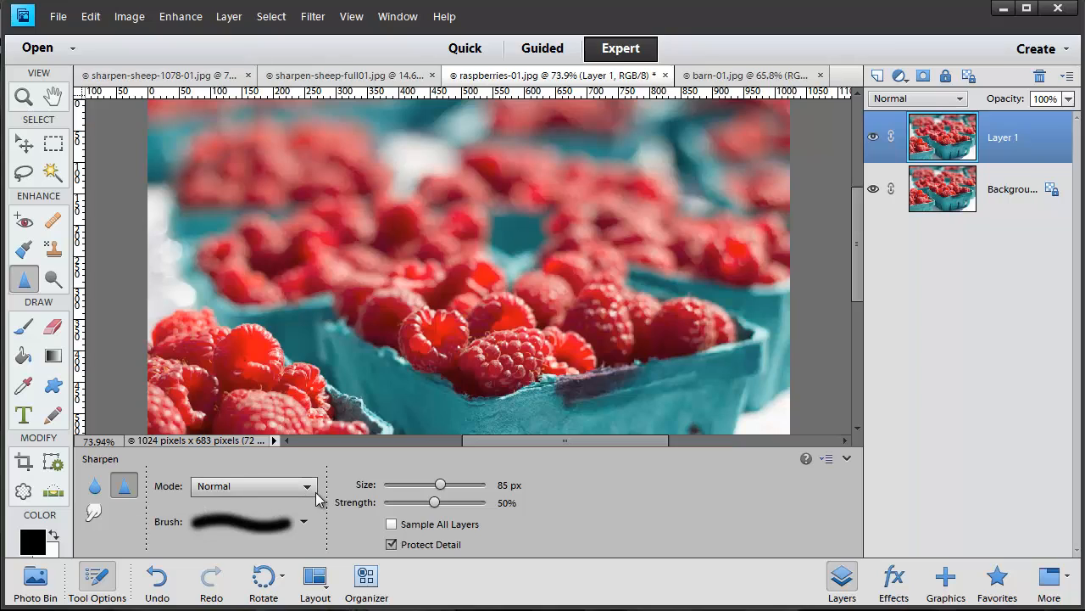
{"action": "mouse_move", "coordinate": [312, 491]}
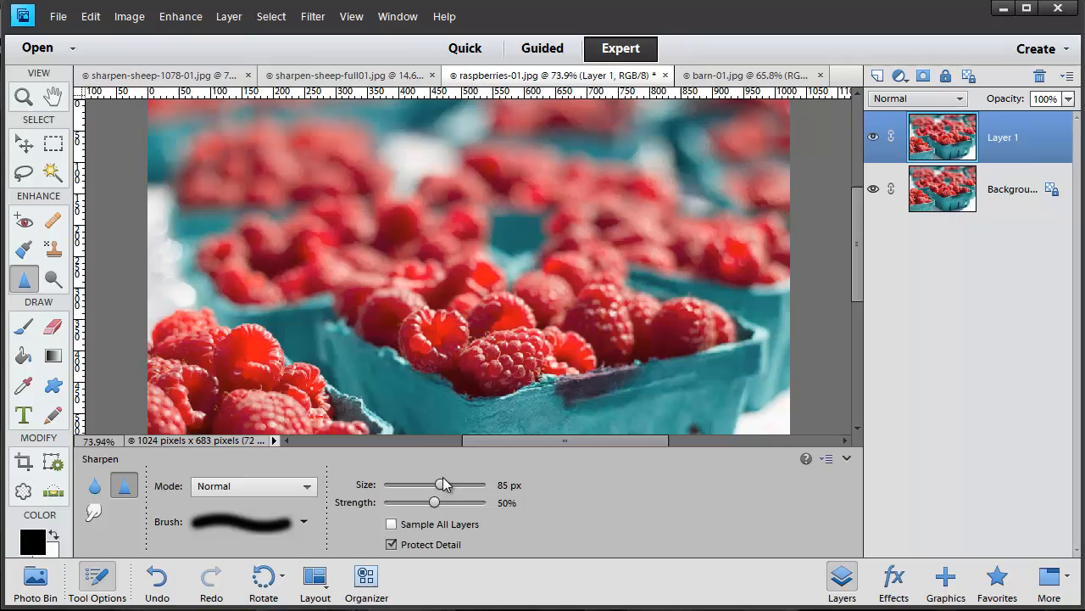
{"action": "left_click_drag", "start_coordinate": [441, 485], "coordinate": [446, 485]}
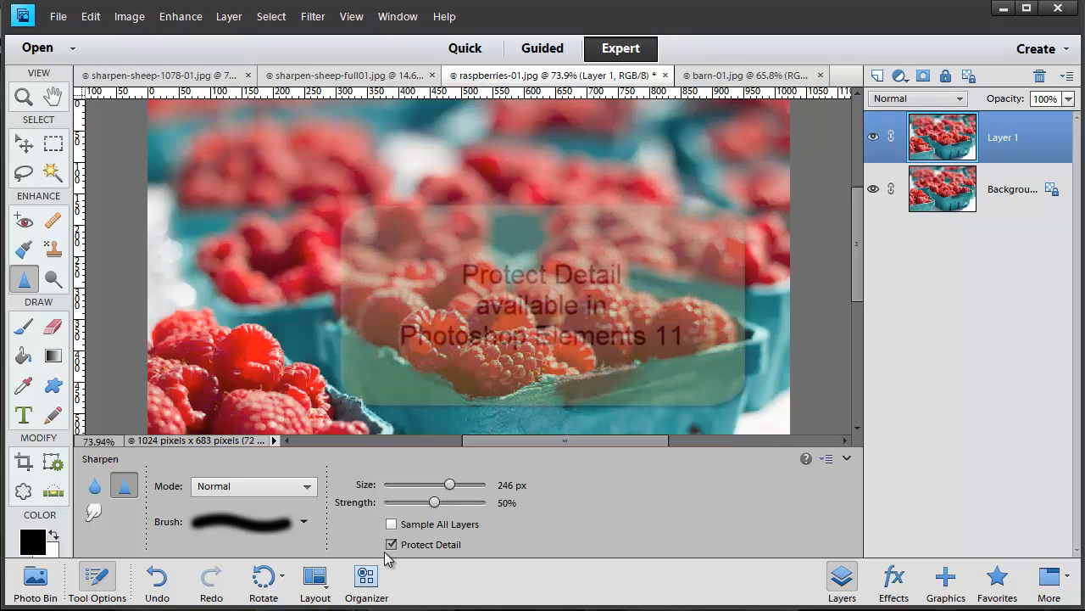
{"action": "left_click", "coordinate": [390, 543]}
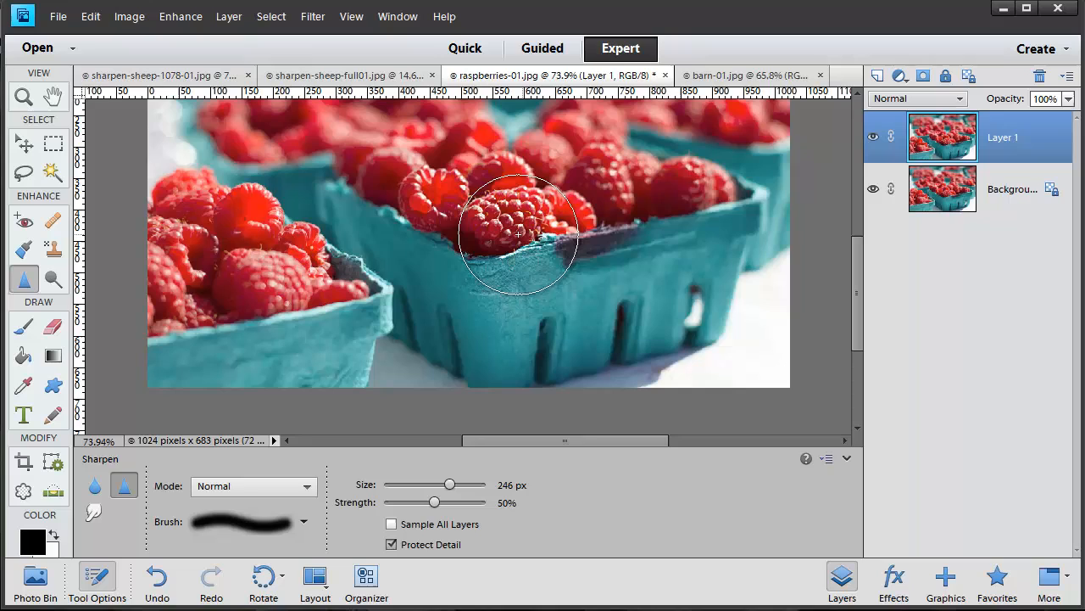
Brush-sharpen the centre raspberries, then the front-left basket with a smaller 150 px brush
{"action": "left_click_drag", "start_coordinate": [517, 234], "coordinate": [522, 212]}
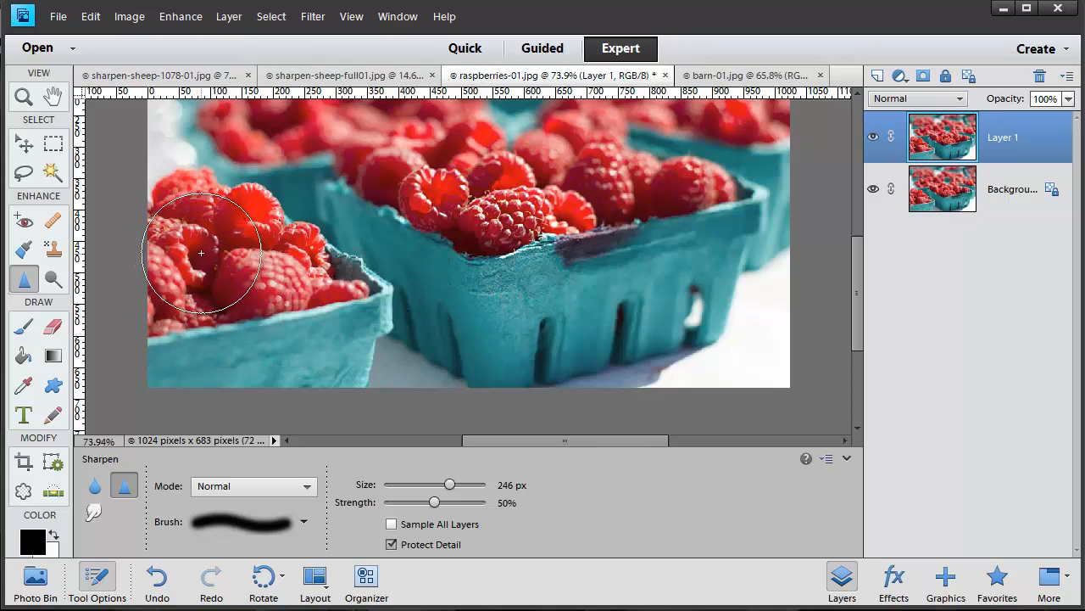
{"action": "key", "text": "["}
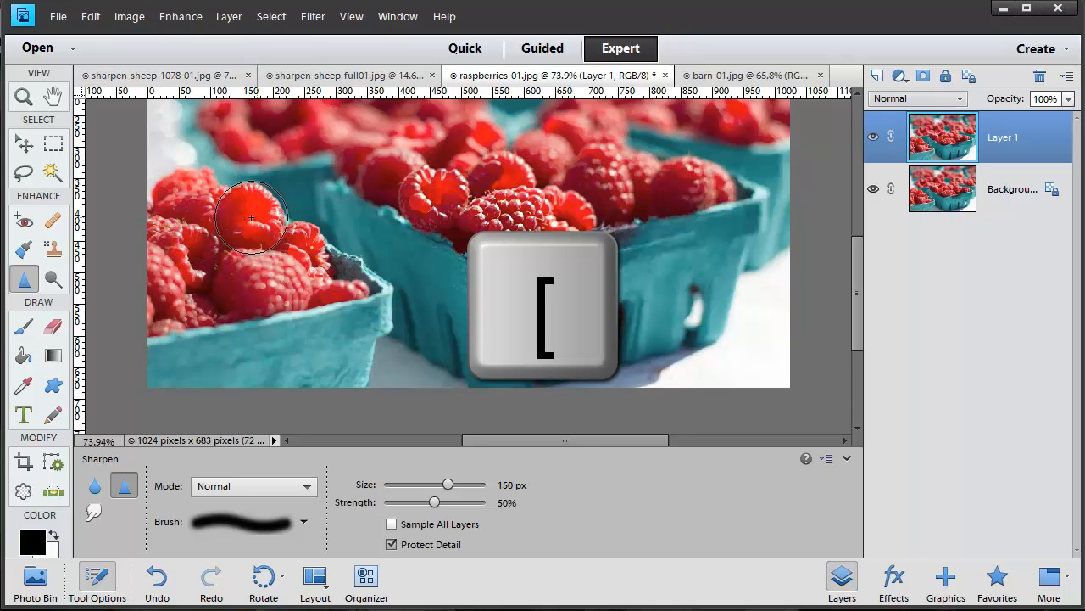
{"action": "left_click_drag", "start_coordinate": [251, 219], "coordinate": [319, 235]}
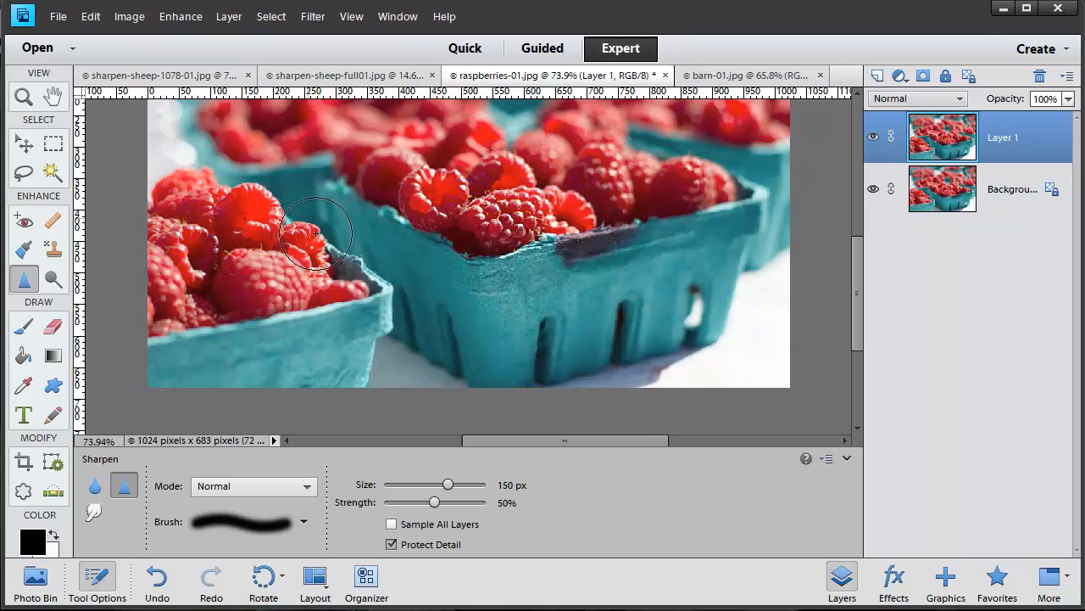
{"action": "left_click_drag", "start_coordinate": [319, 234], "coordinate": [195, 217]}
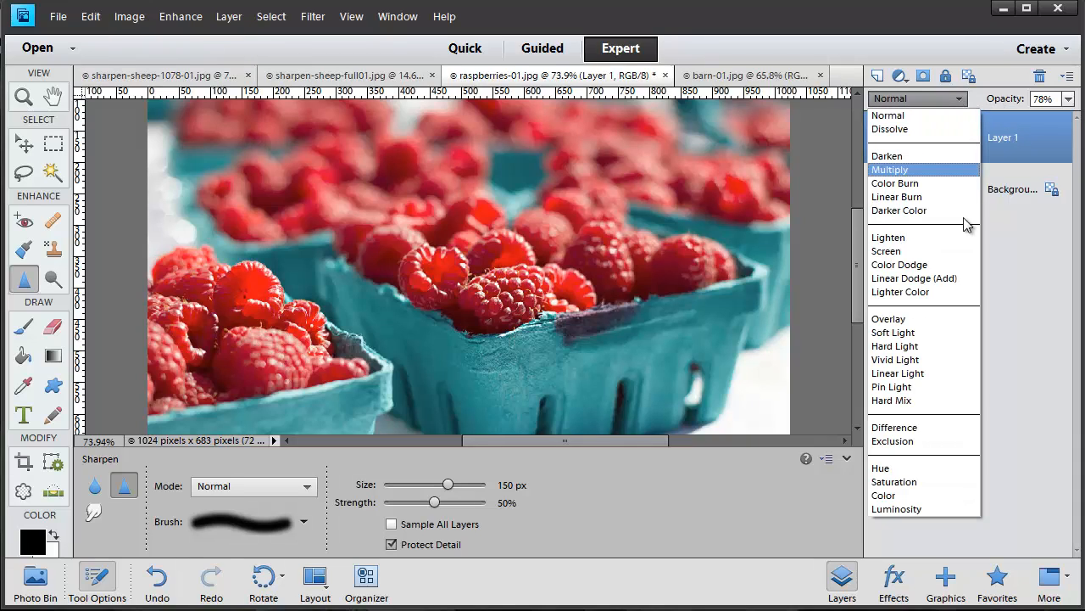
Blend the raspberries Layer 1 in Luminosity mode at 78% opacity
{"action": "left_click", "coordinate": [895, 508]}
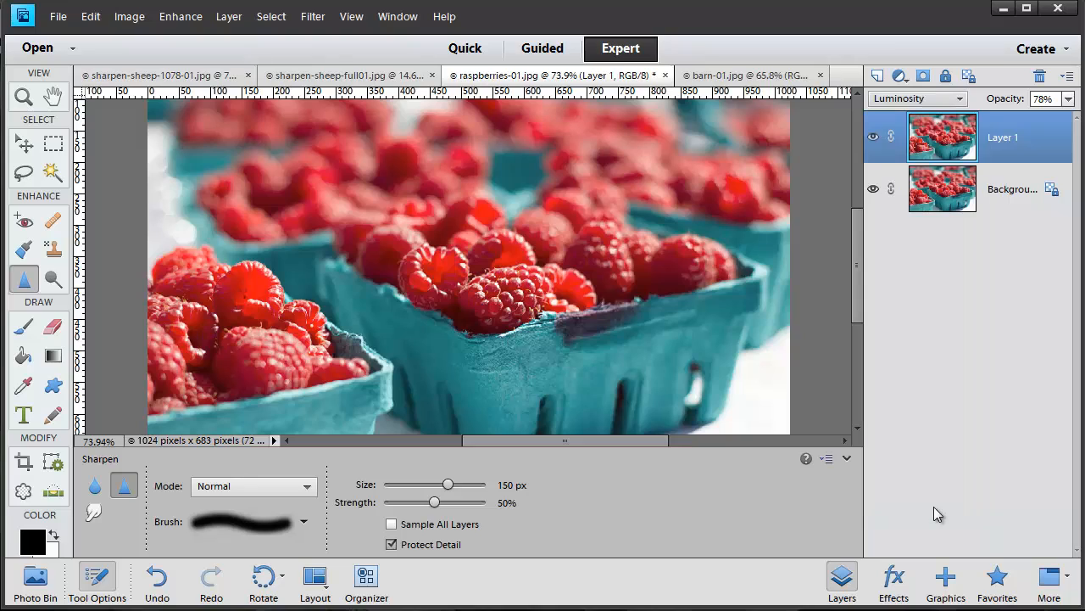
{"action": "mouse_move", "coordinate": [1005, 142]}
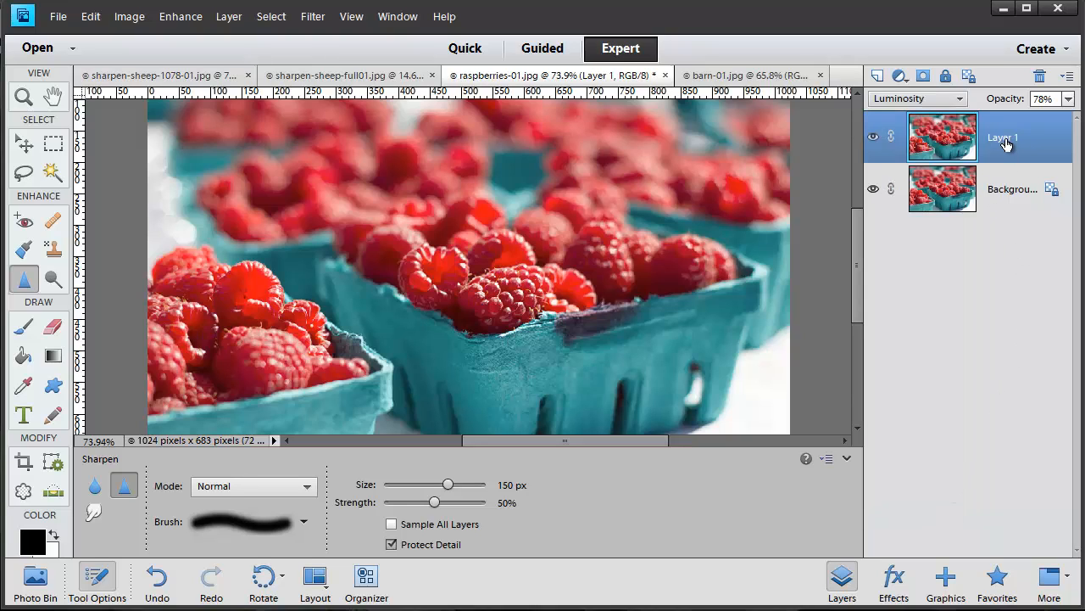